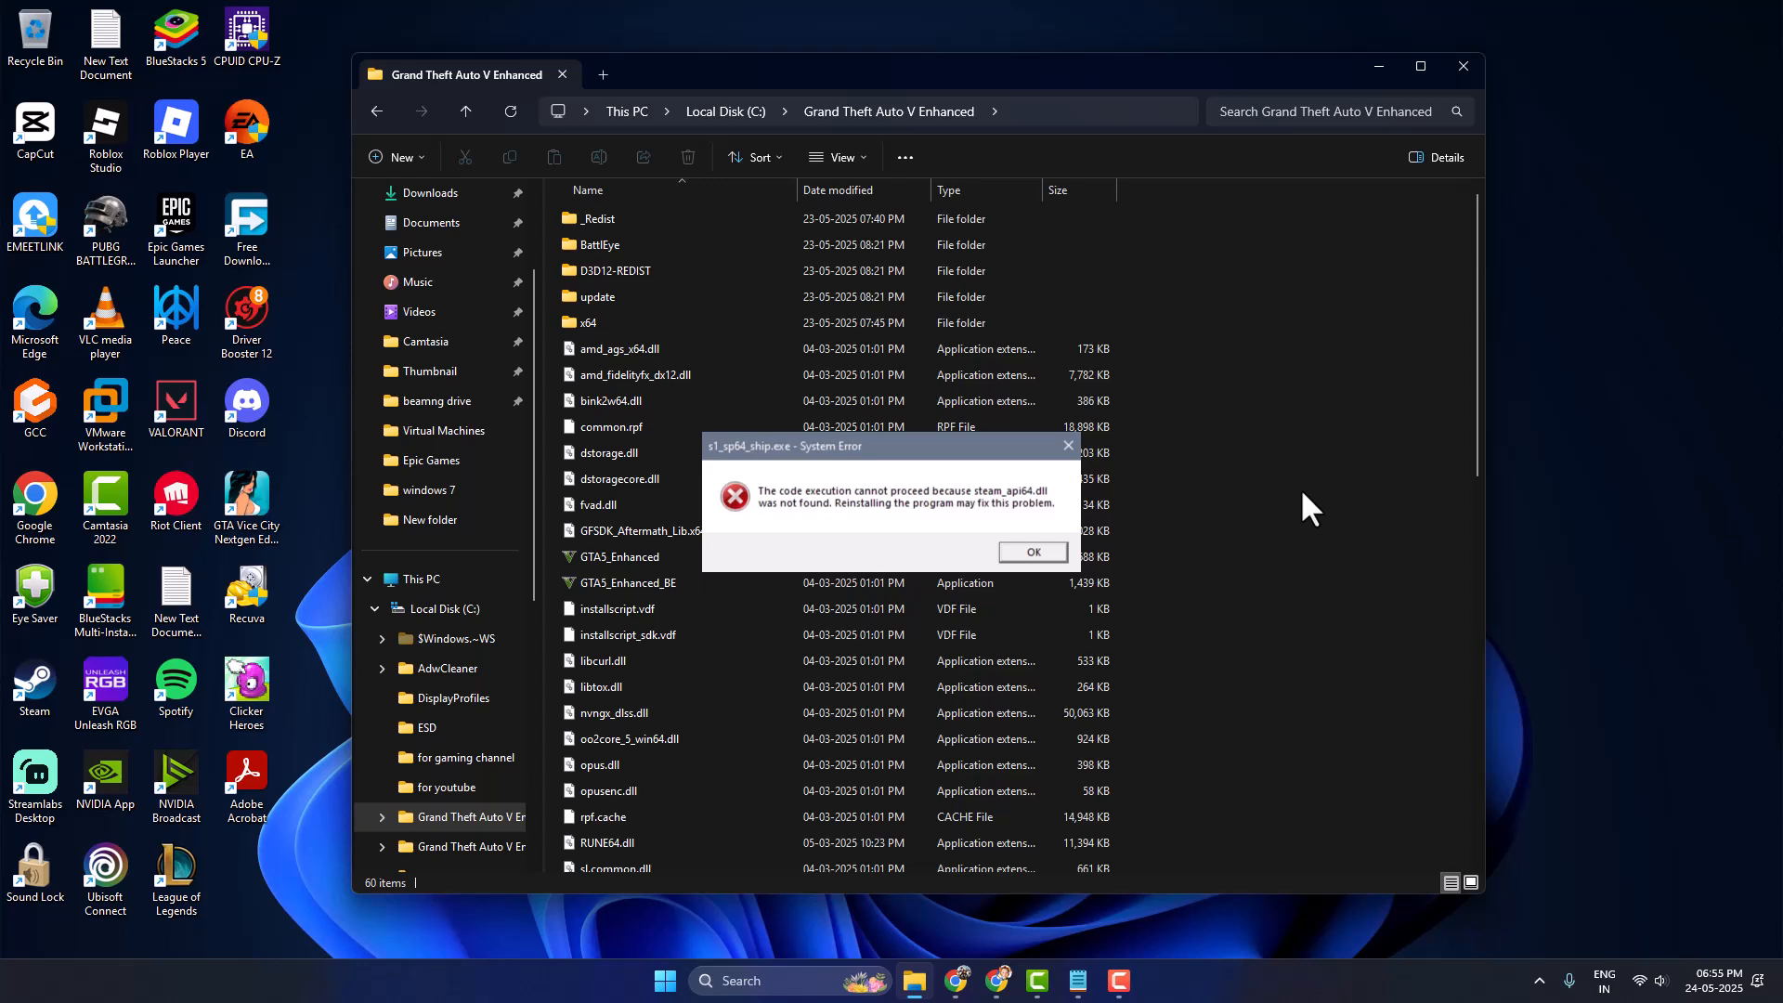
mouse_move(1242, 562)
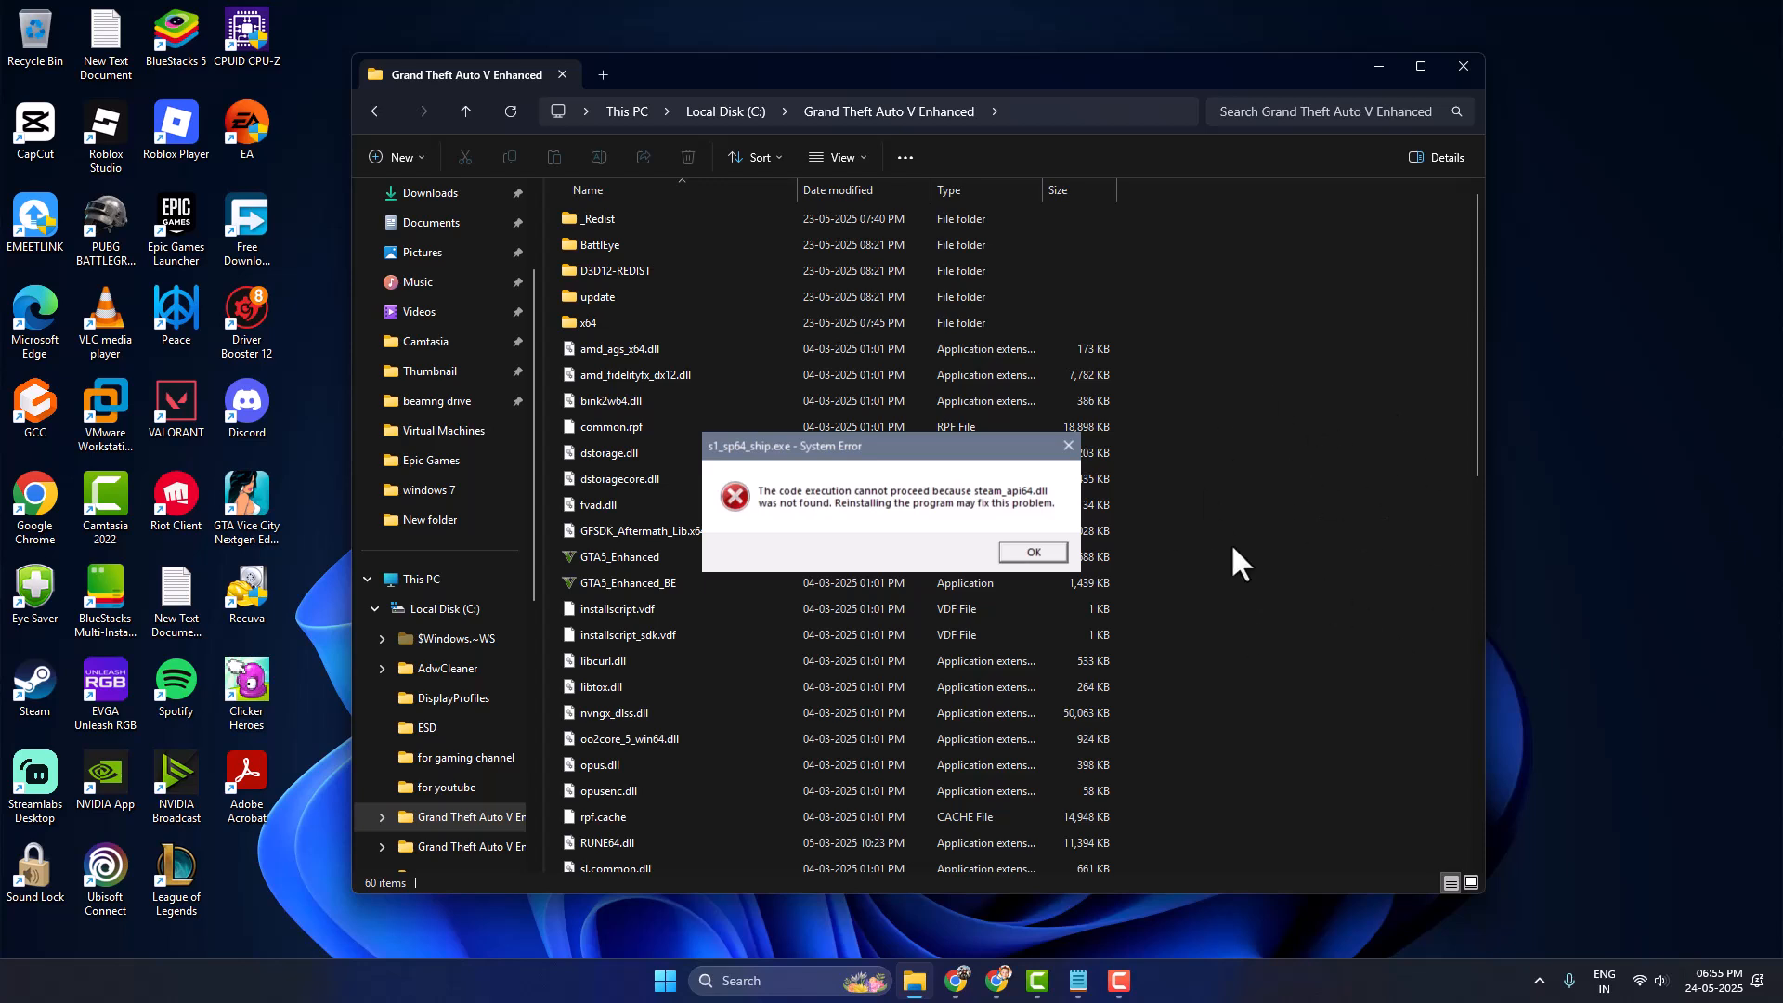
Turn off real-time protection and automatic sample submission in Virus & threat protection settings.
type("winRAR")
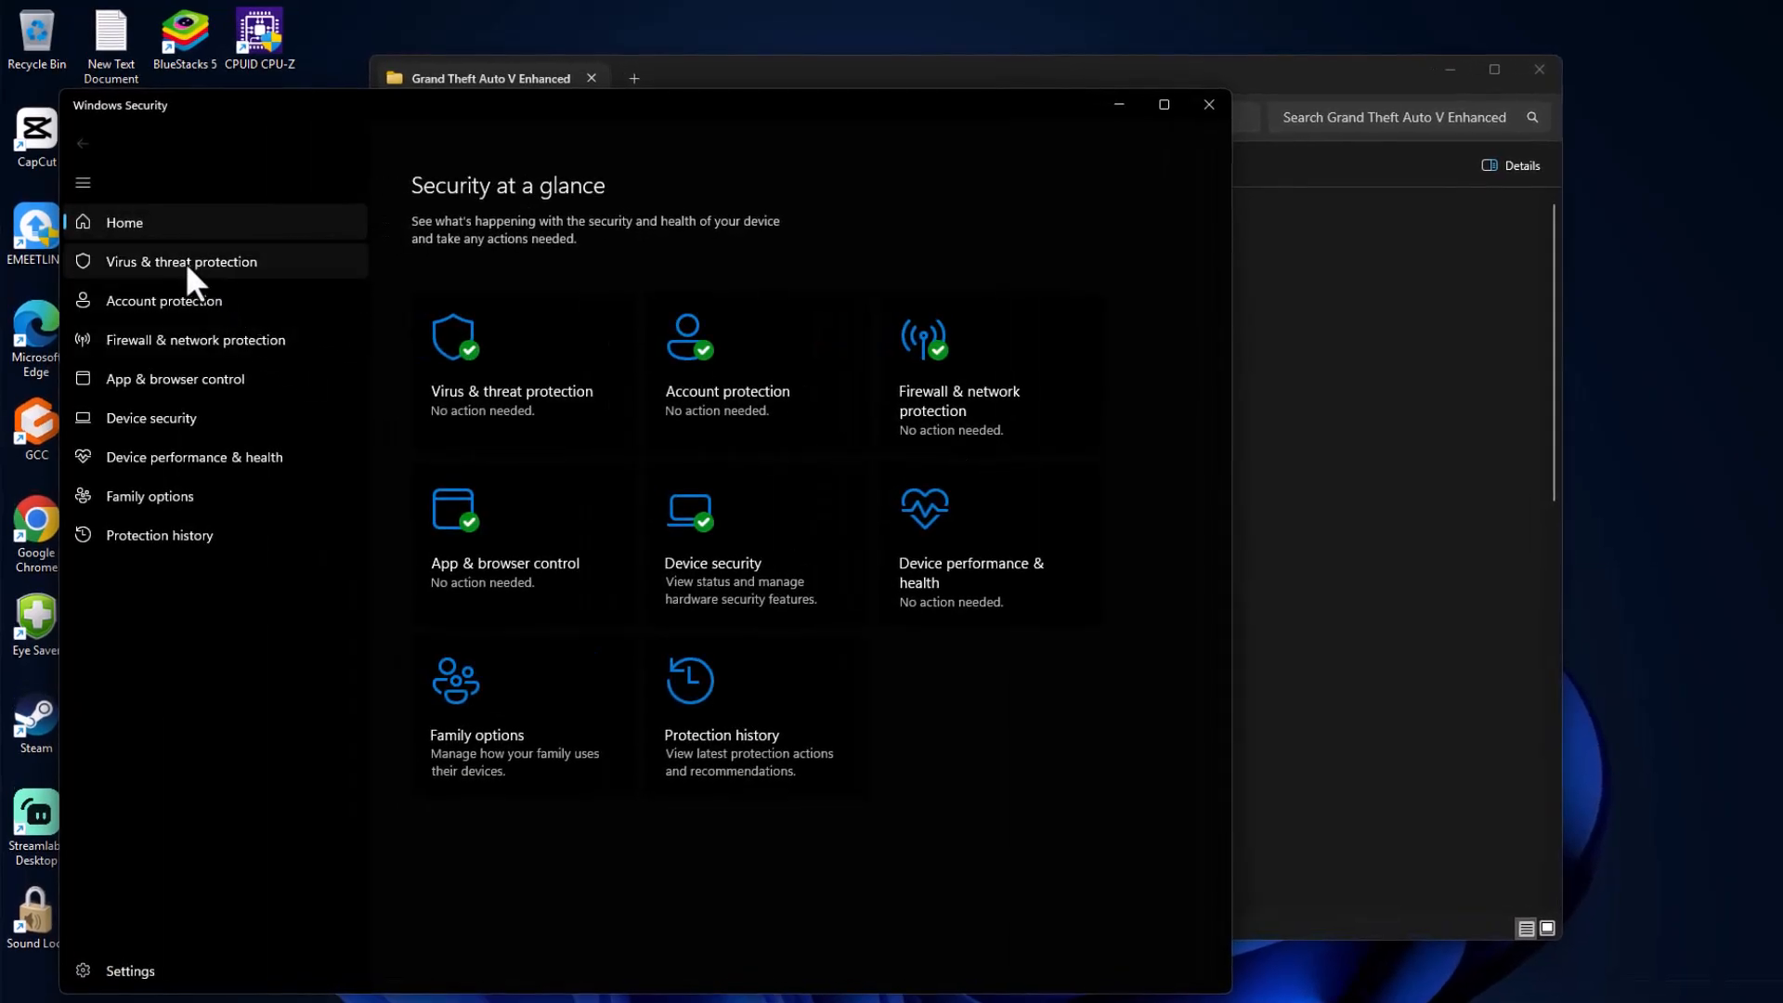
left_click(181, 262)
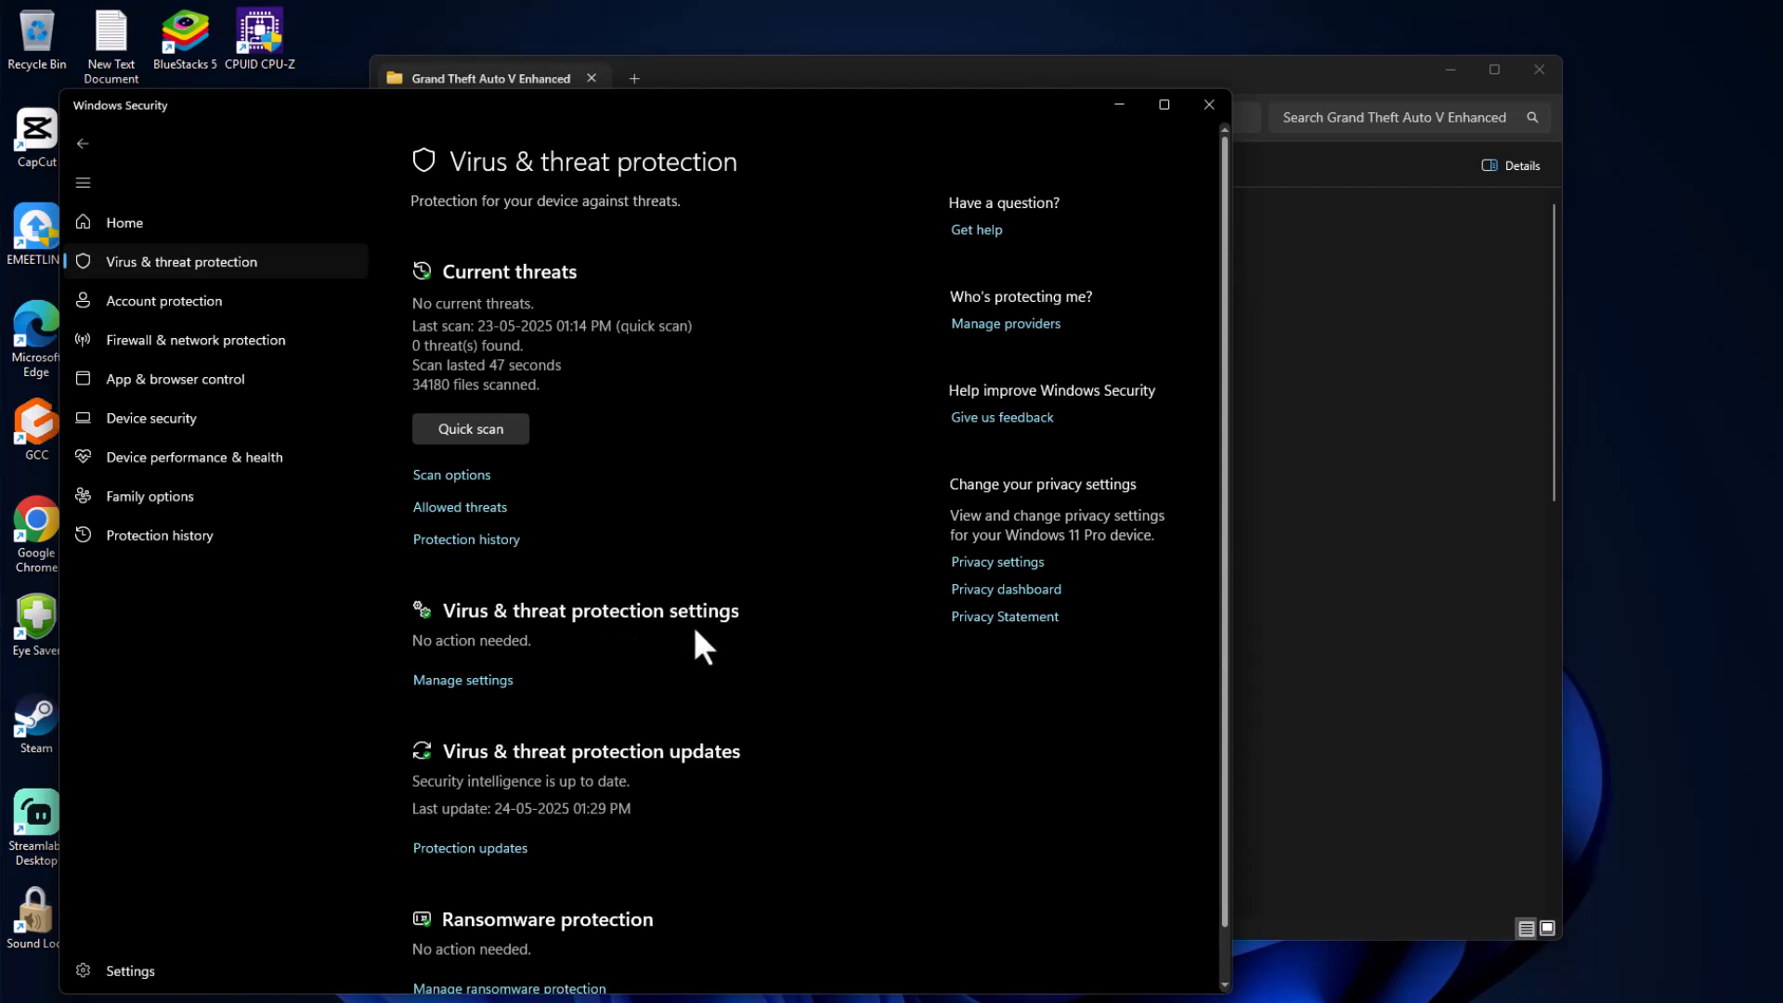
left_click(462, 680)
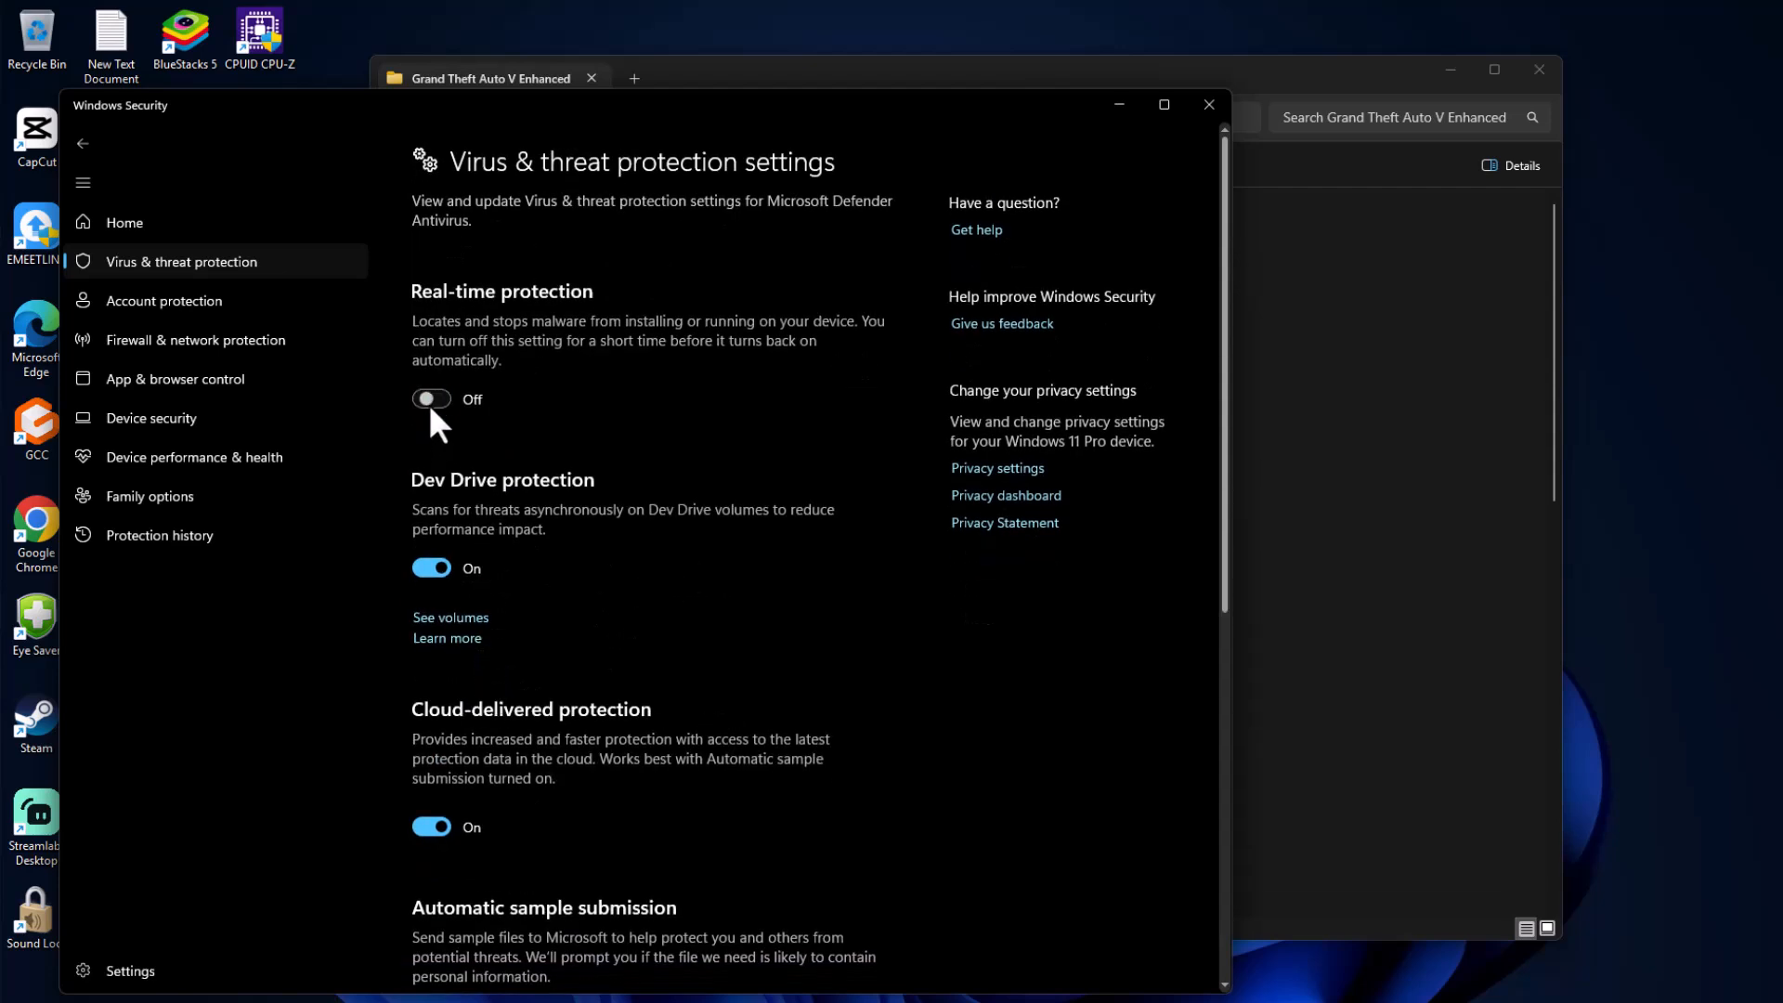
left_click(431, 399)
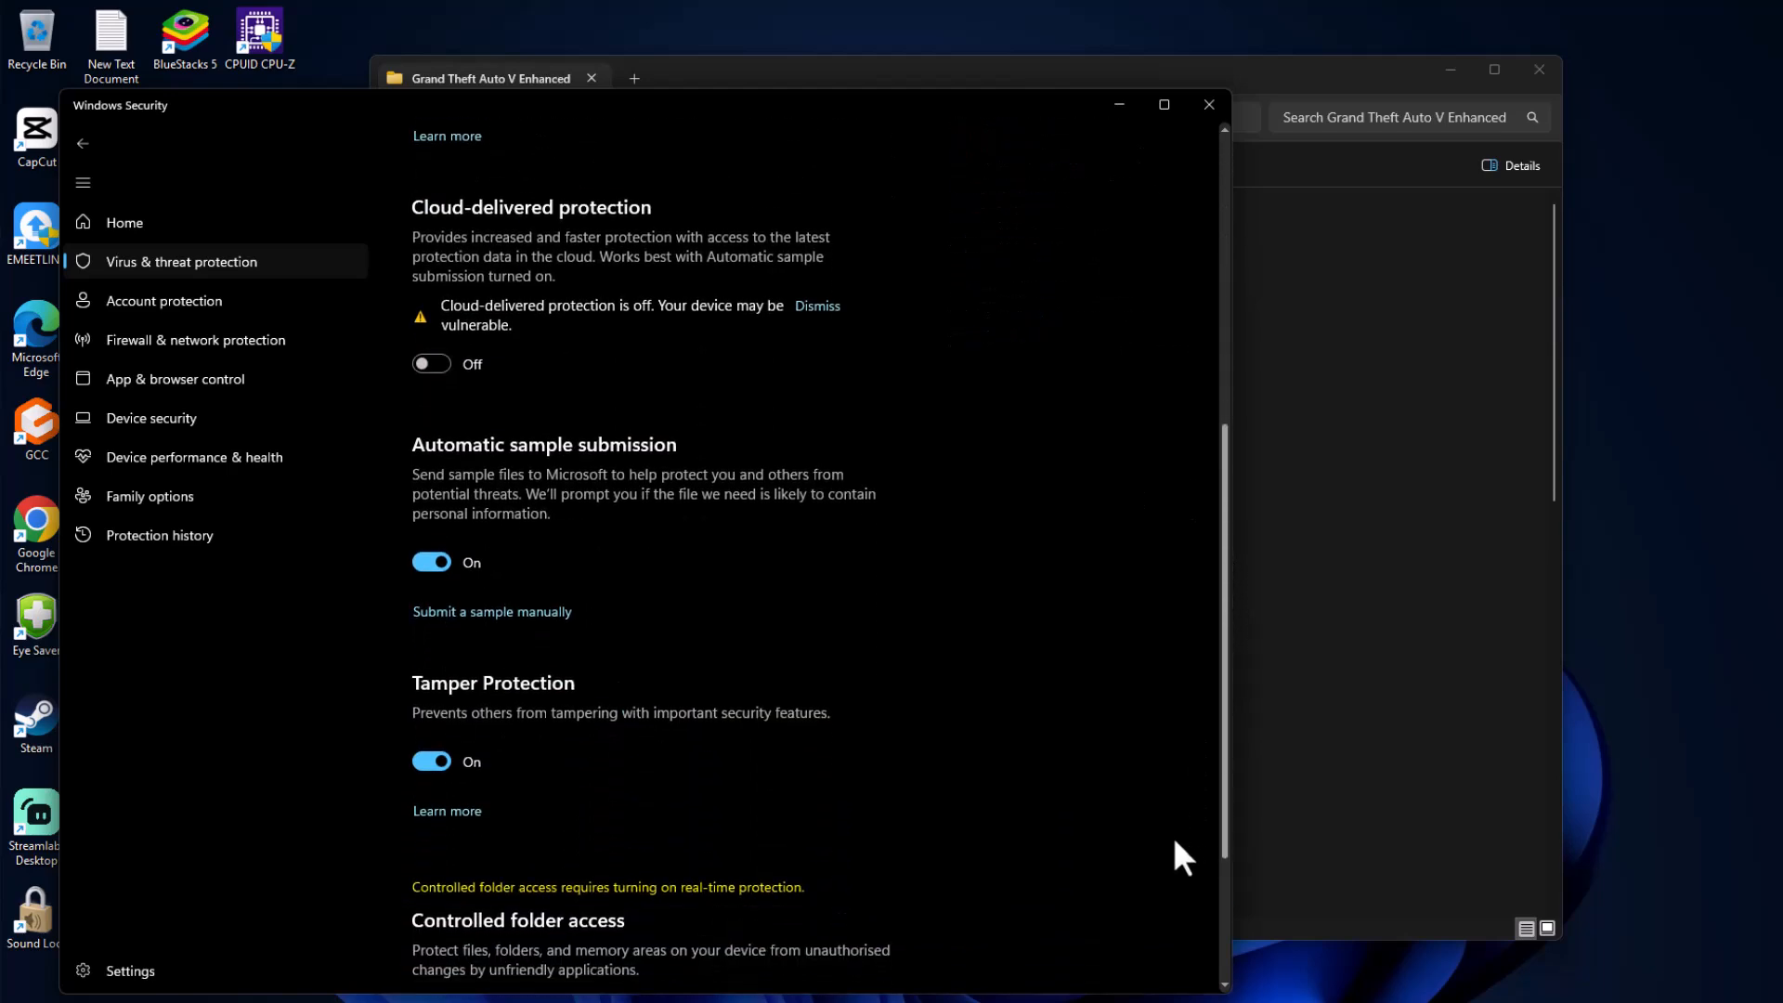
left_click(431, 562)
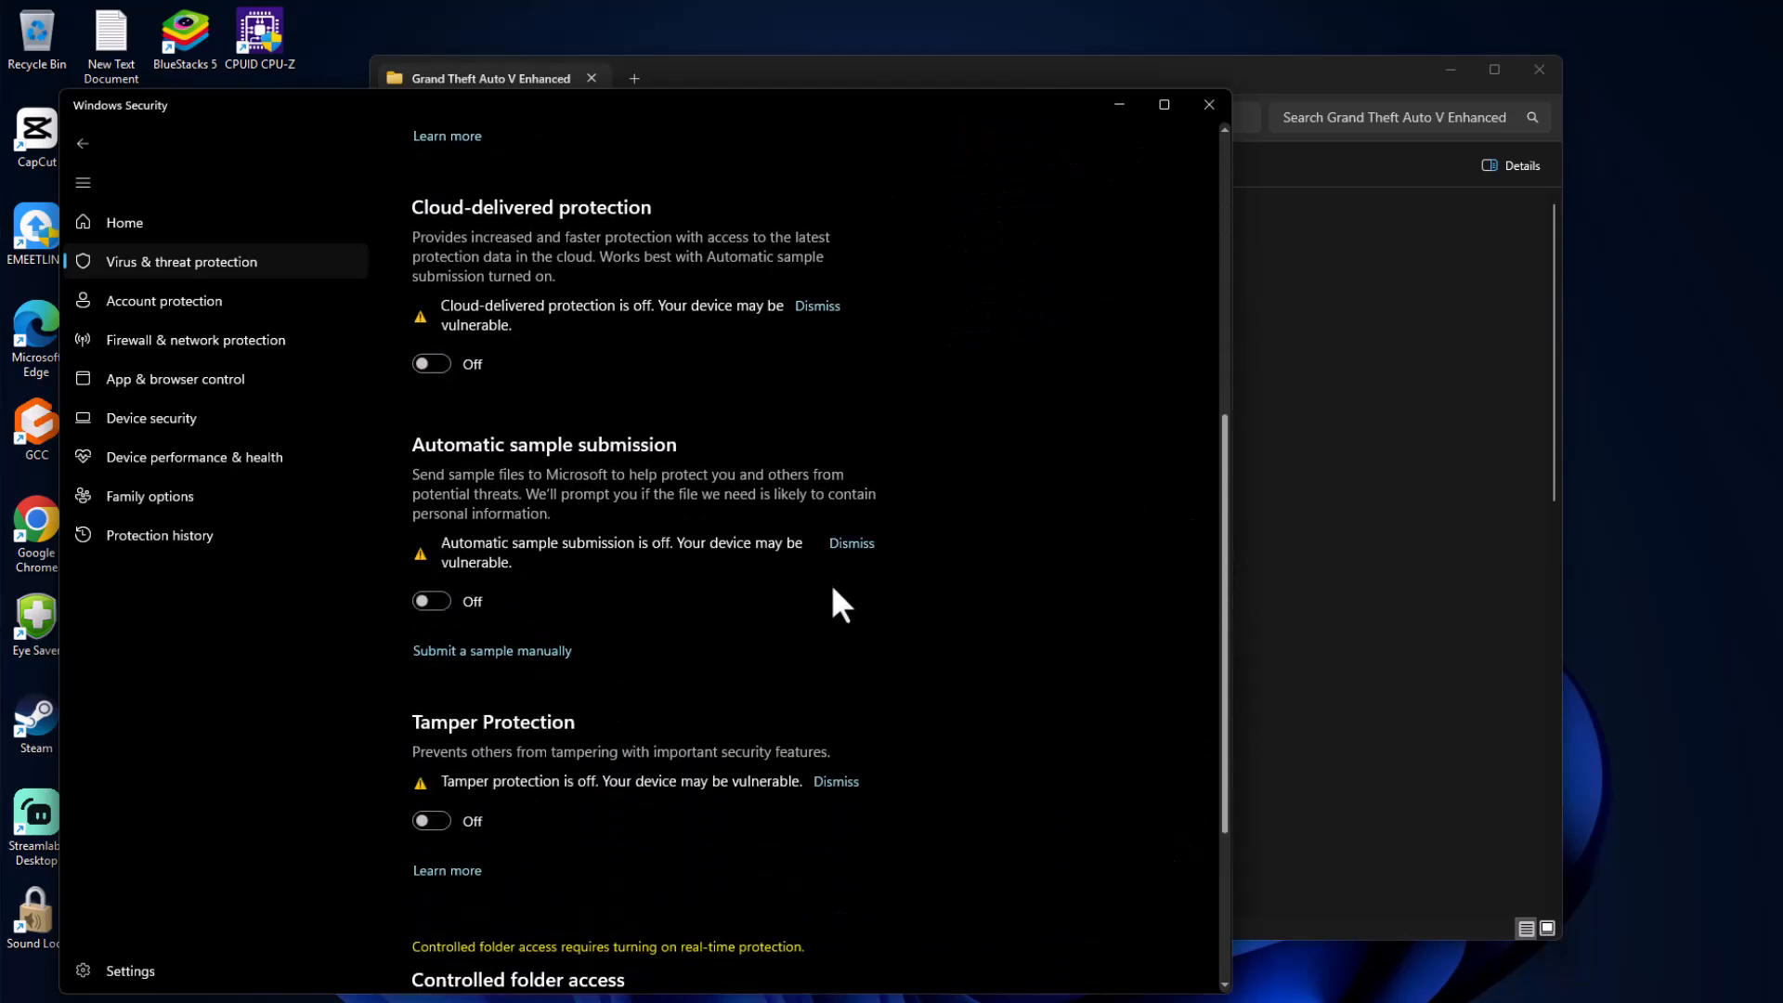
mouse_move(185, 276)
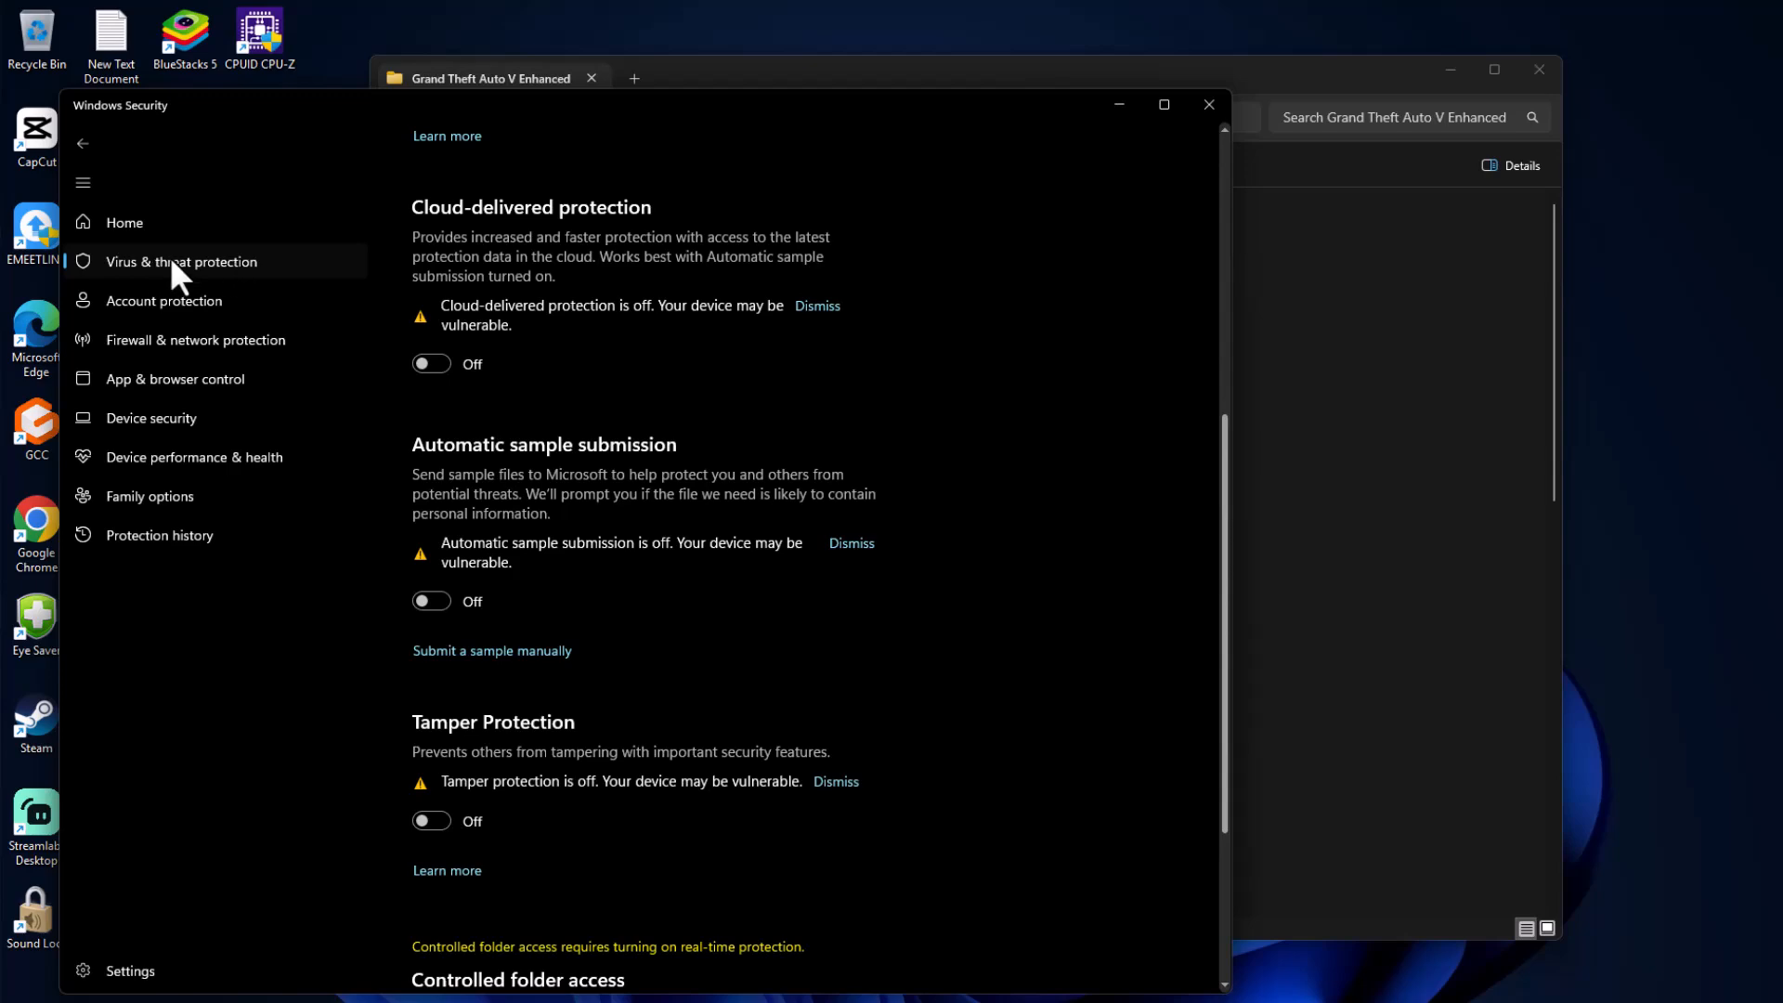
Open Protection history and view Actions for the quarantined PlayGTAV.exe threat.
left_click(181, 261)
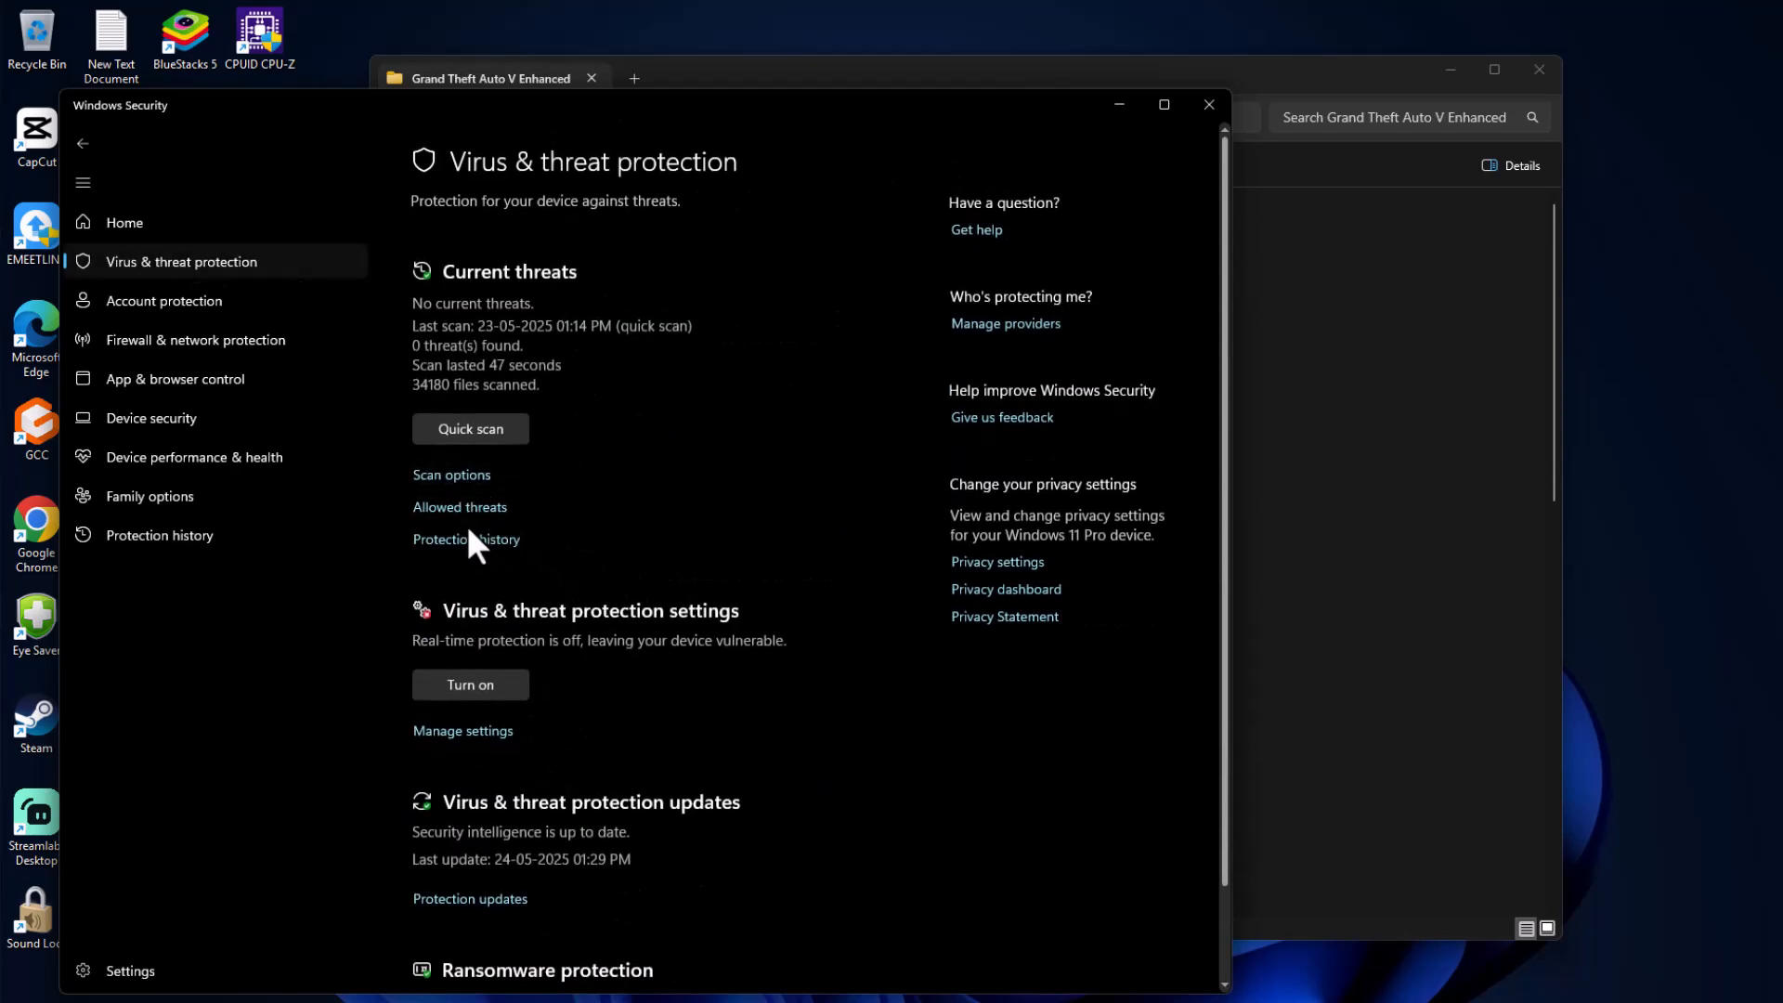
mouse_move(467, 334)
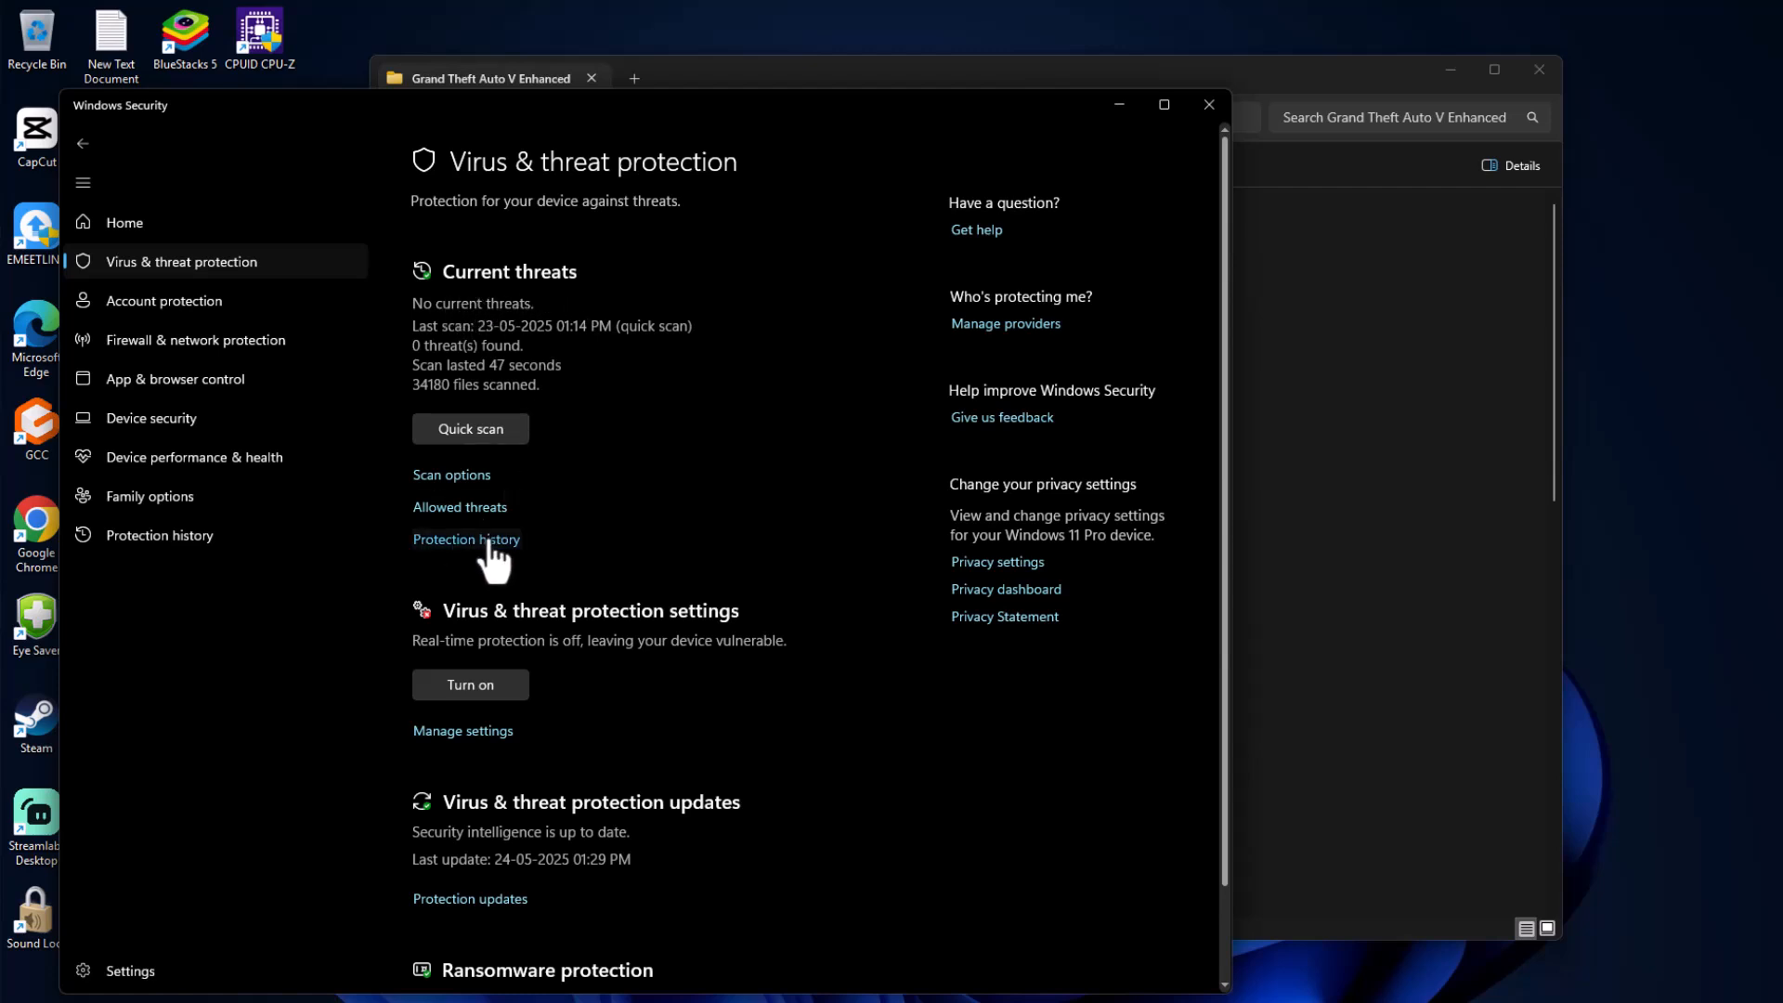
left_click(466, 540)
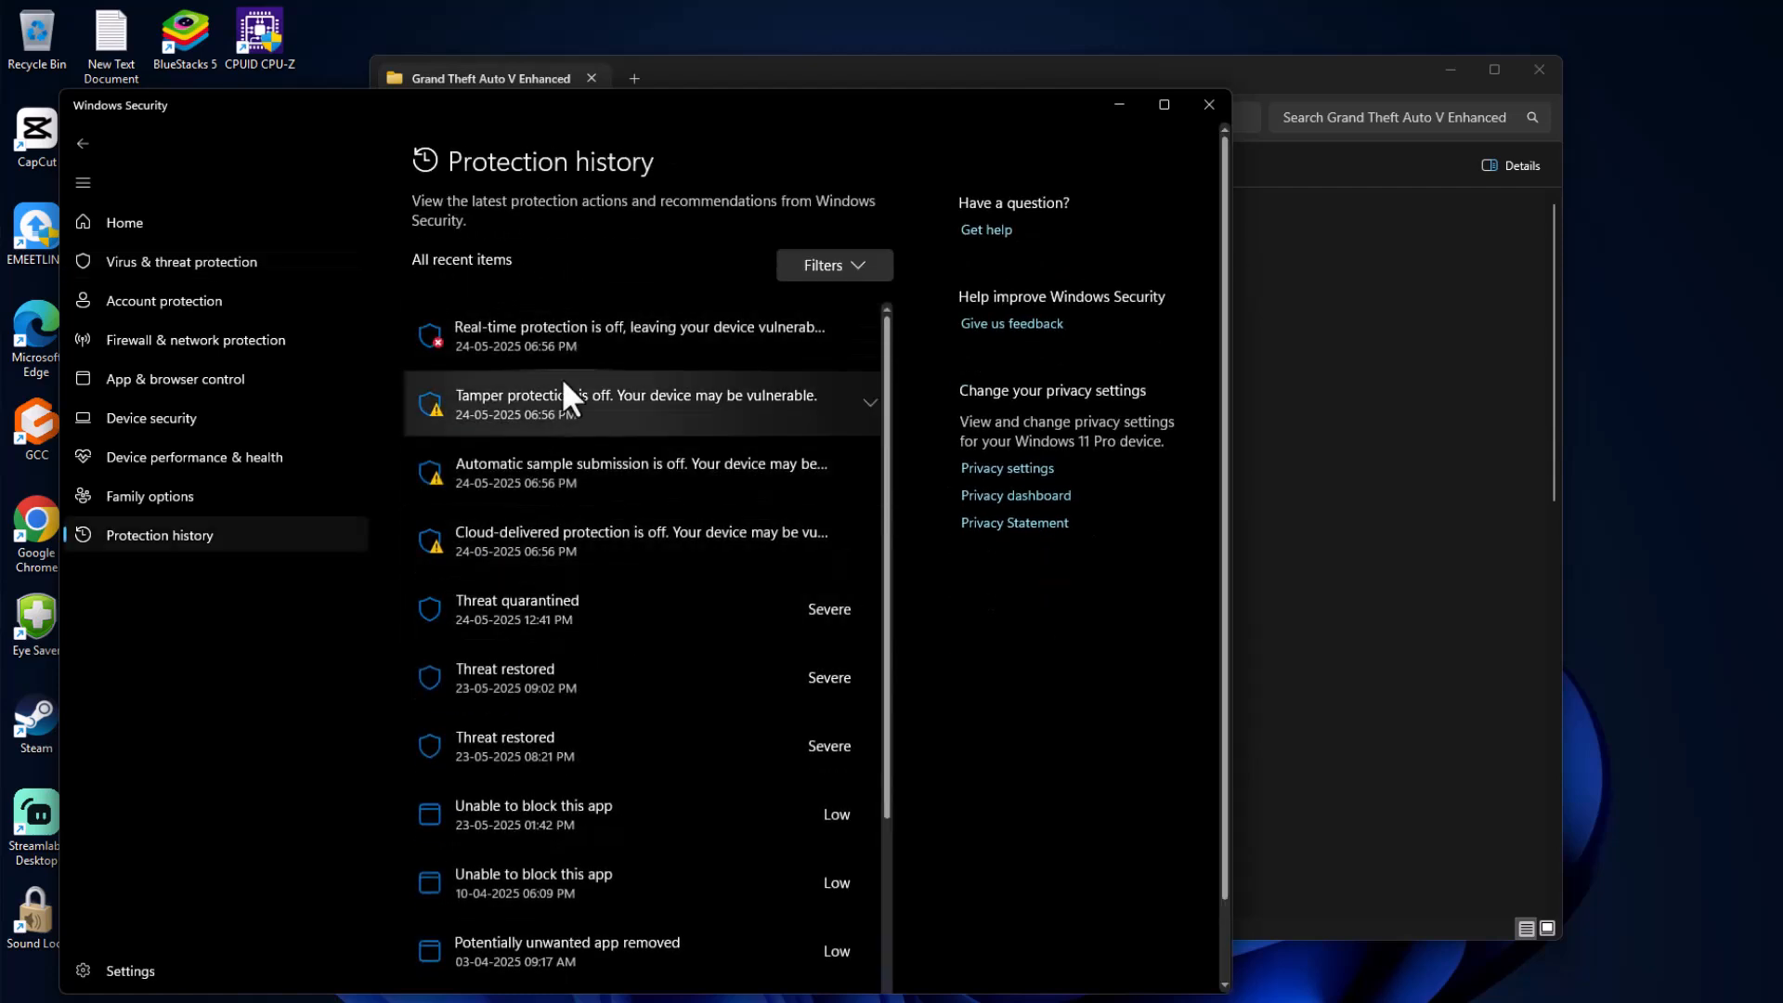
mouse_move(573, 711)
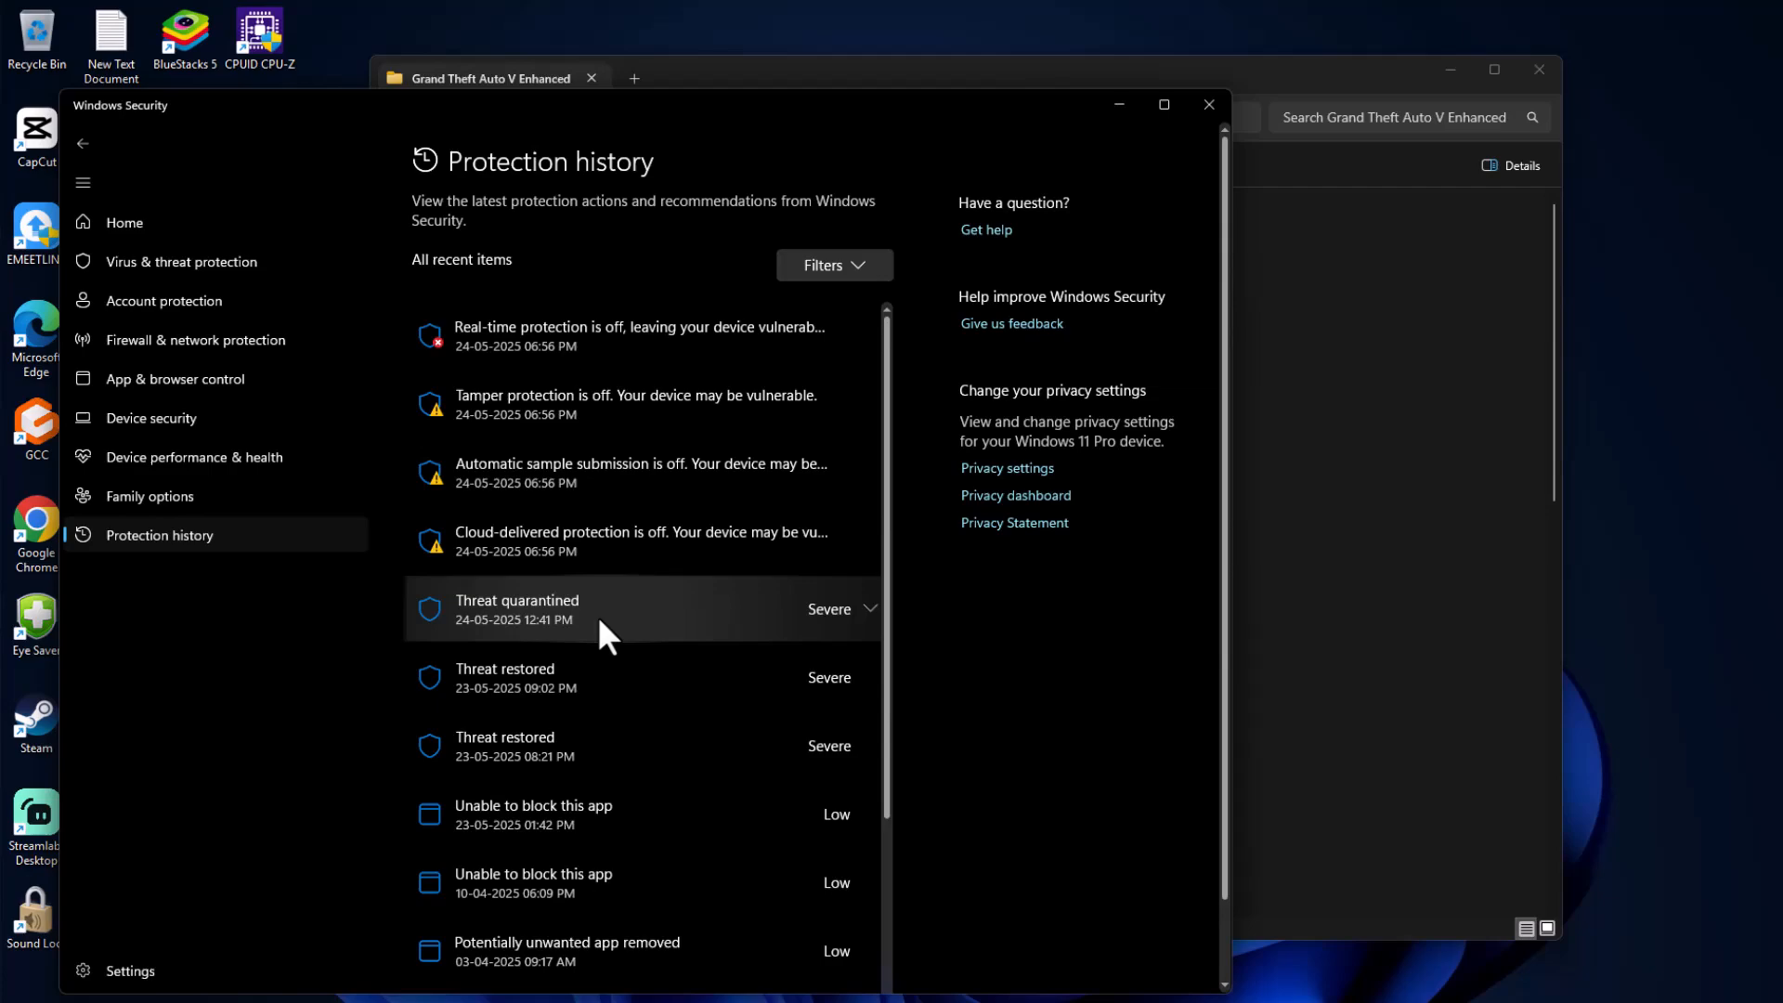
mouse_move(633, 641)
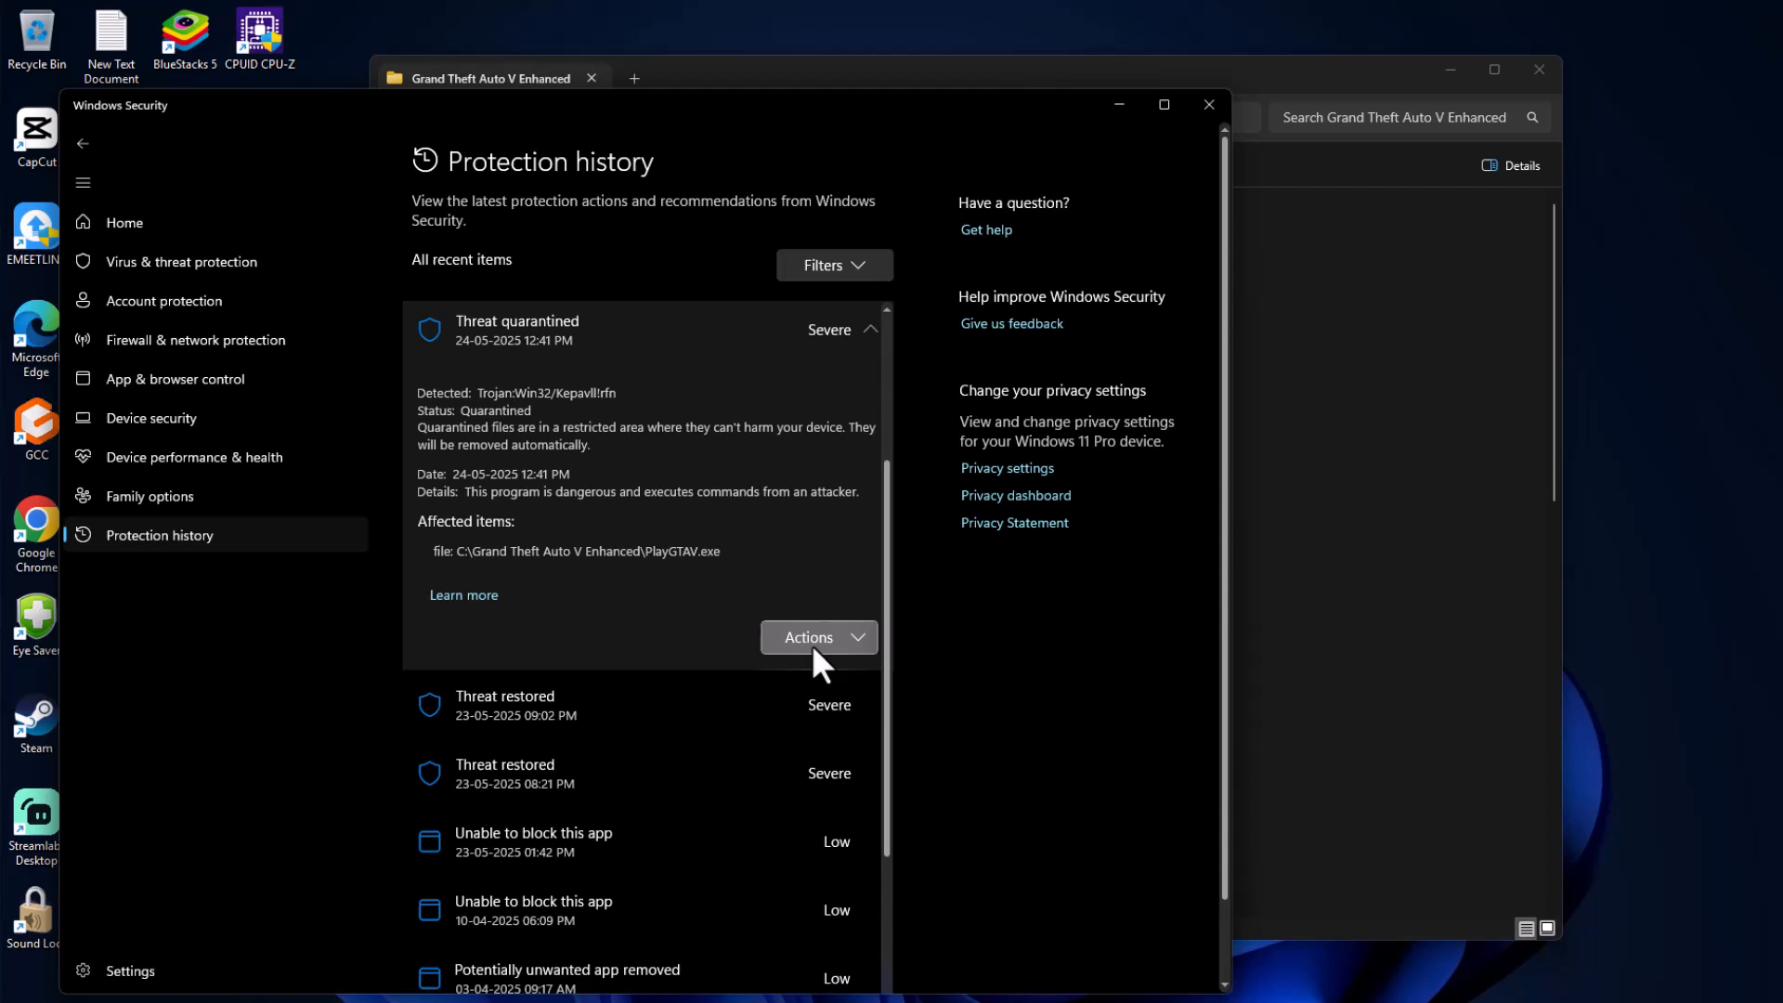
left_click(818, 637)
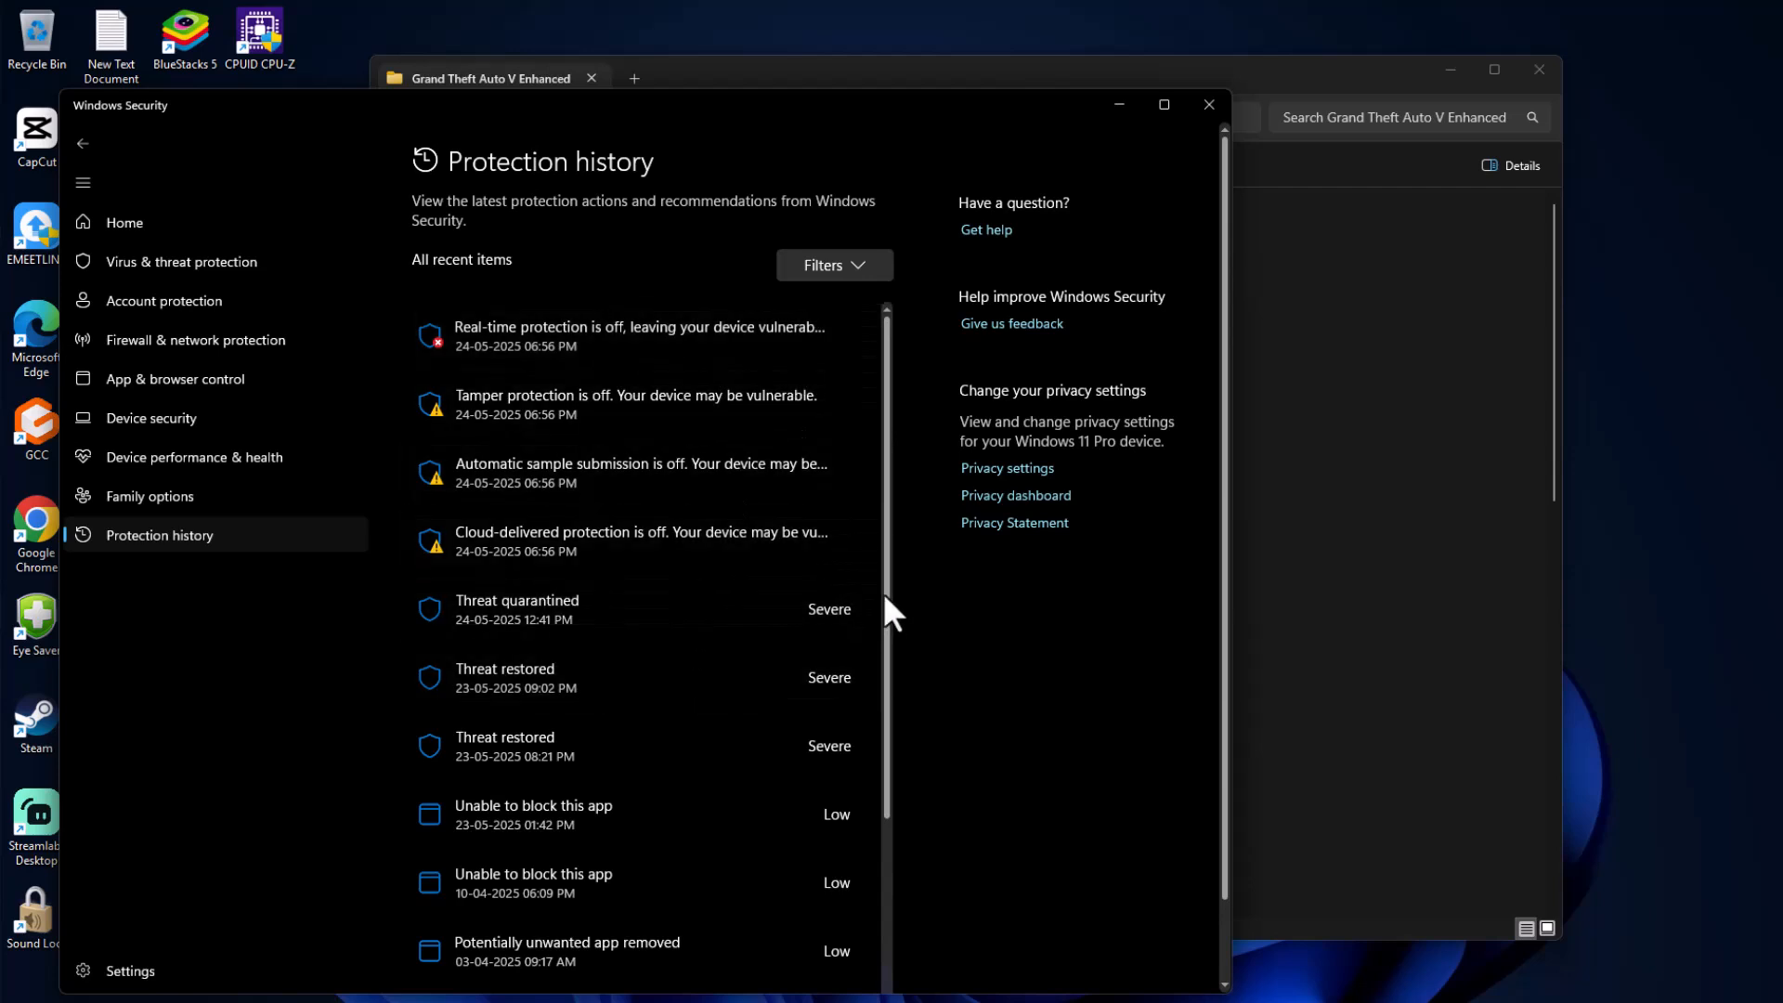
scroll("down", 3)
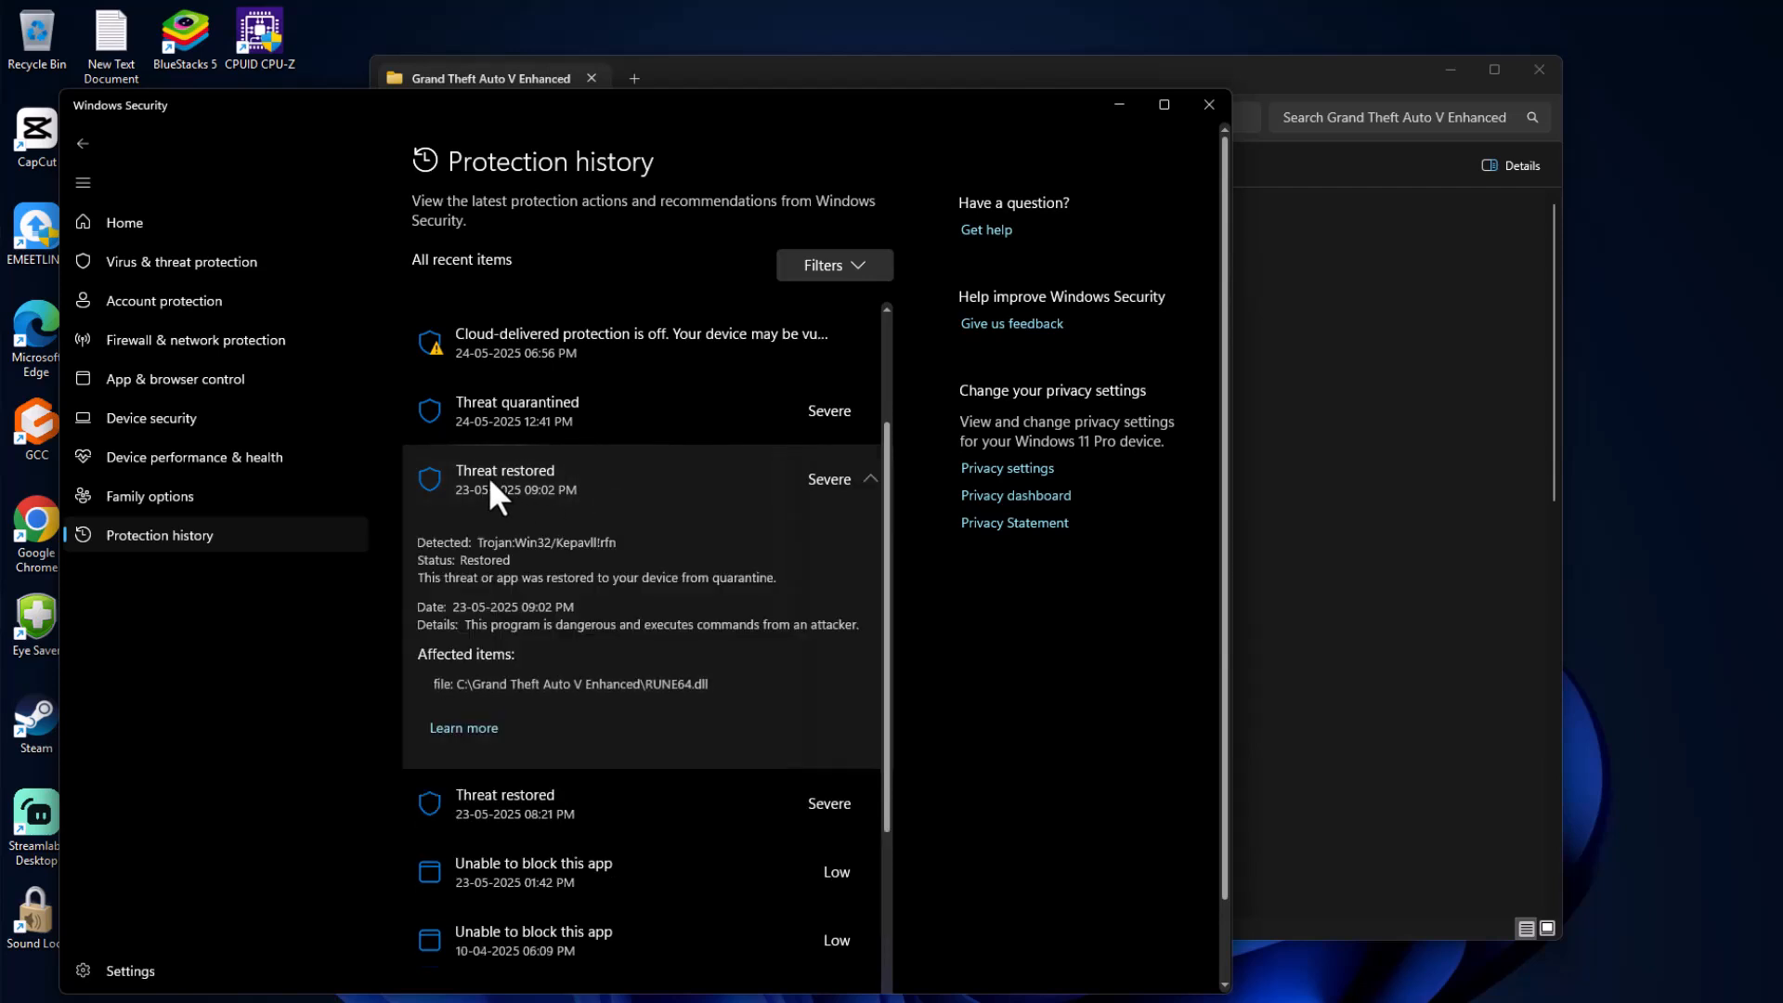
mouse_move(635, 692)
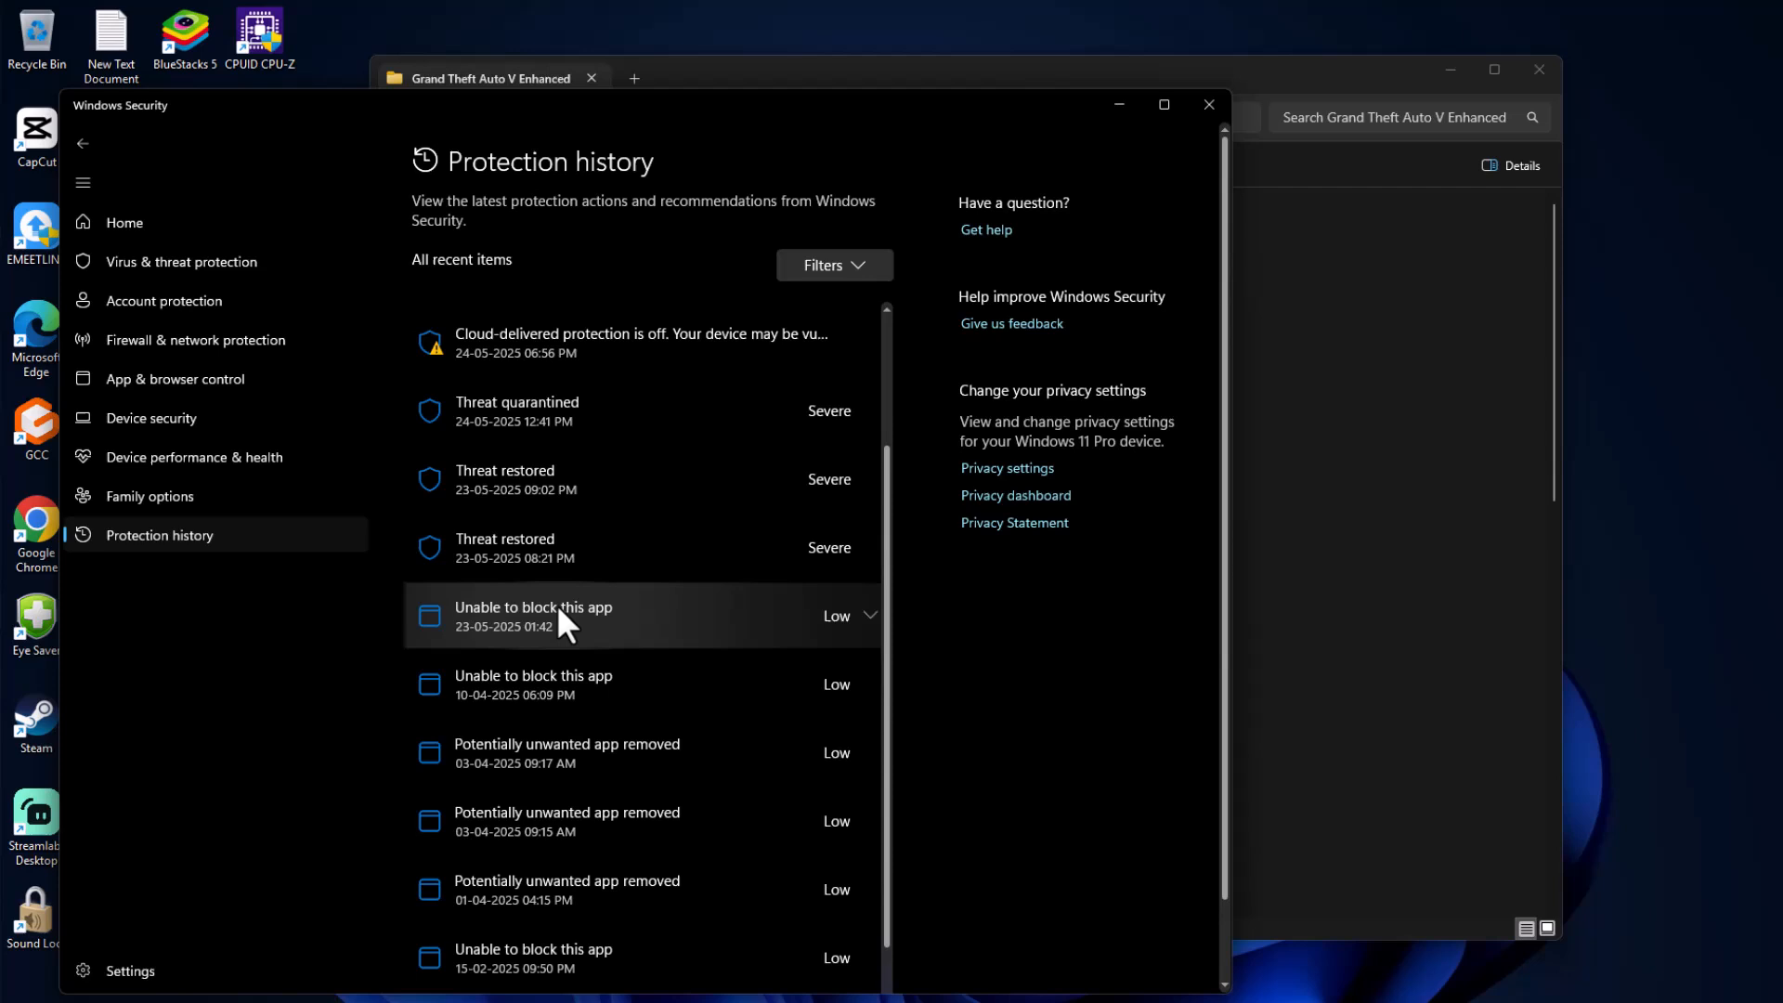
mouse_move(534, 437)
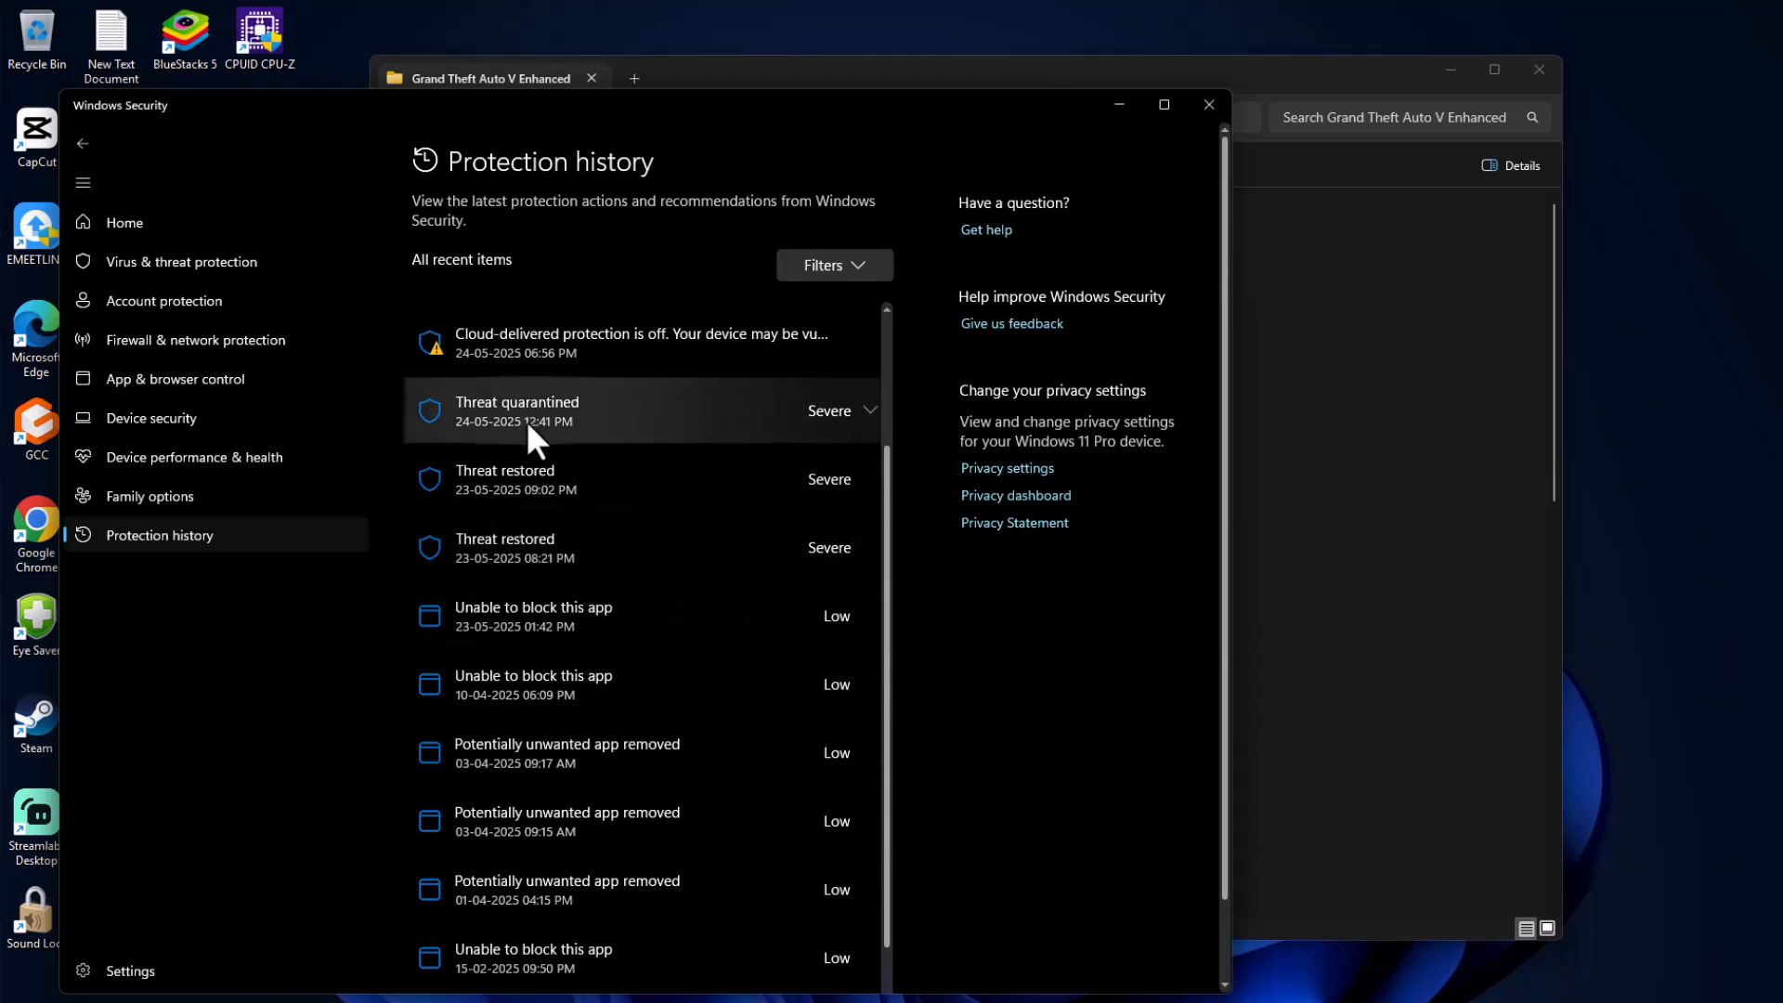
mouse_move(608, 432)
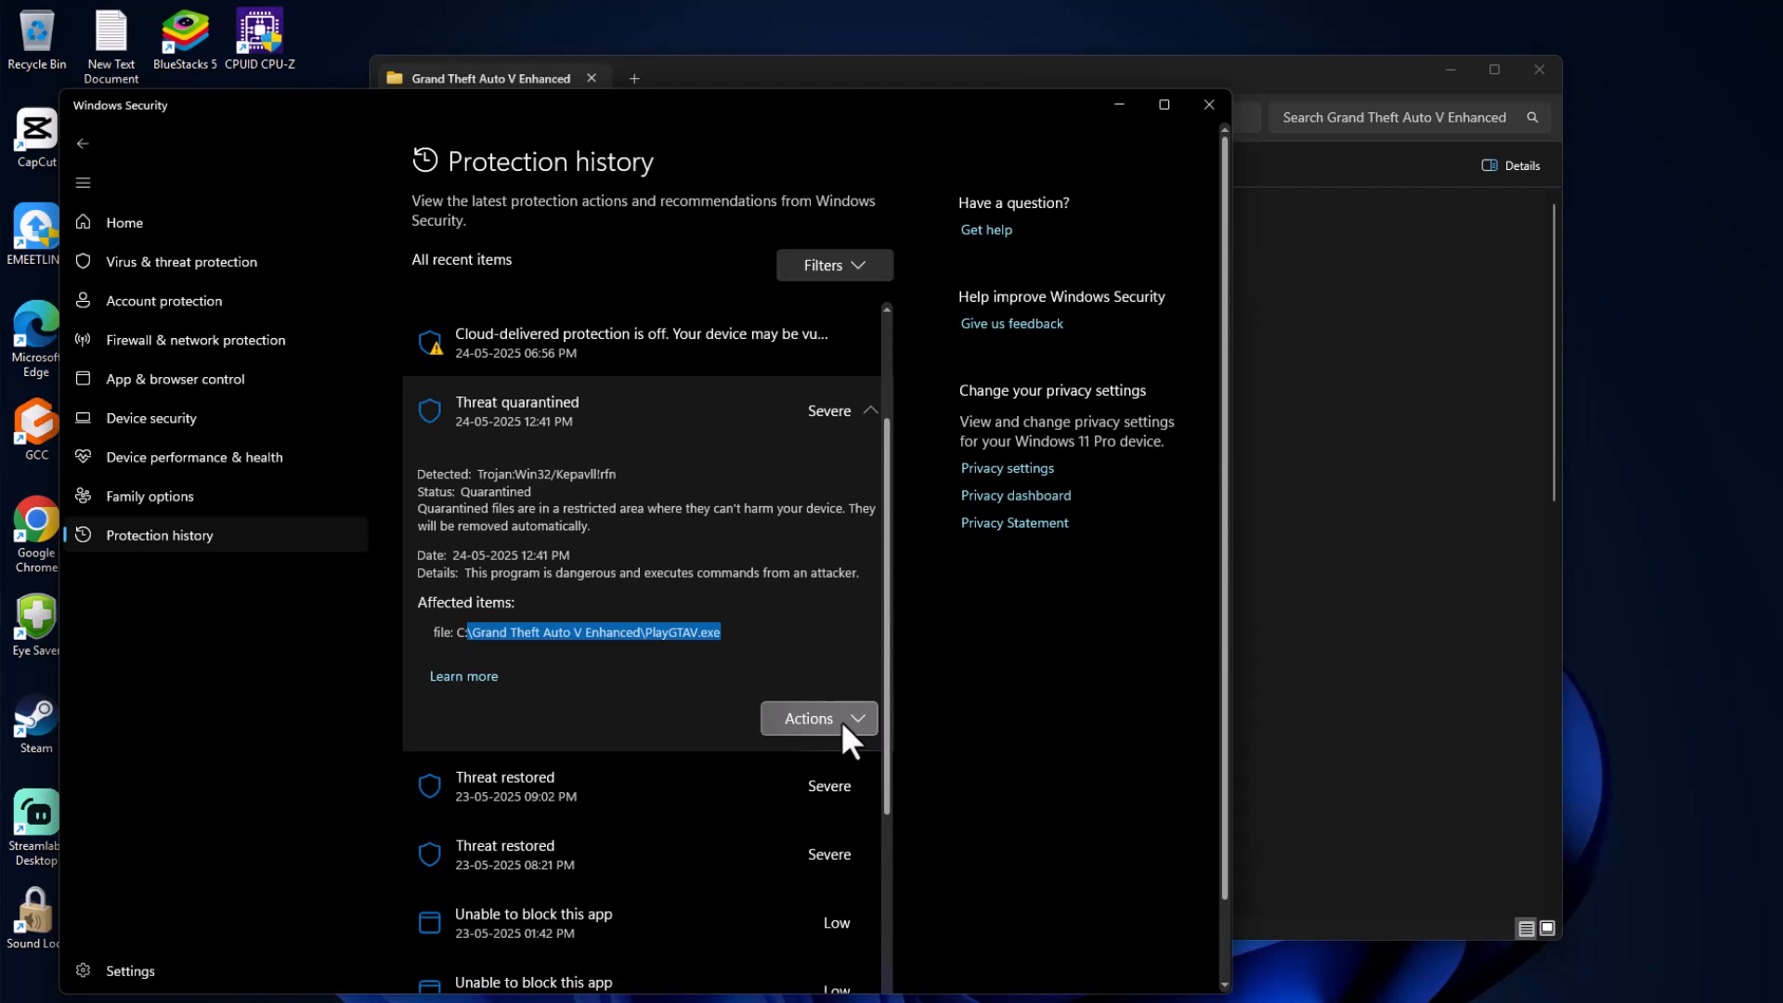
mouse_move(814, 491)
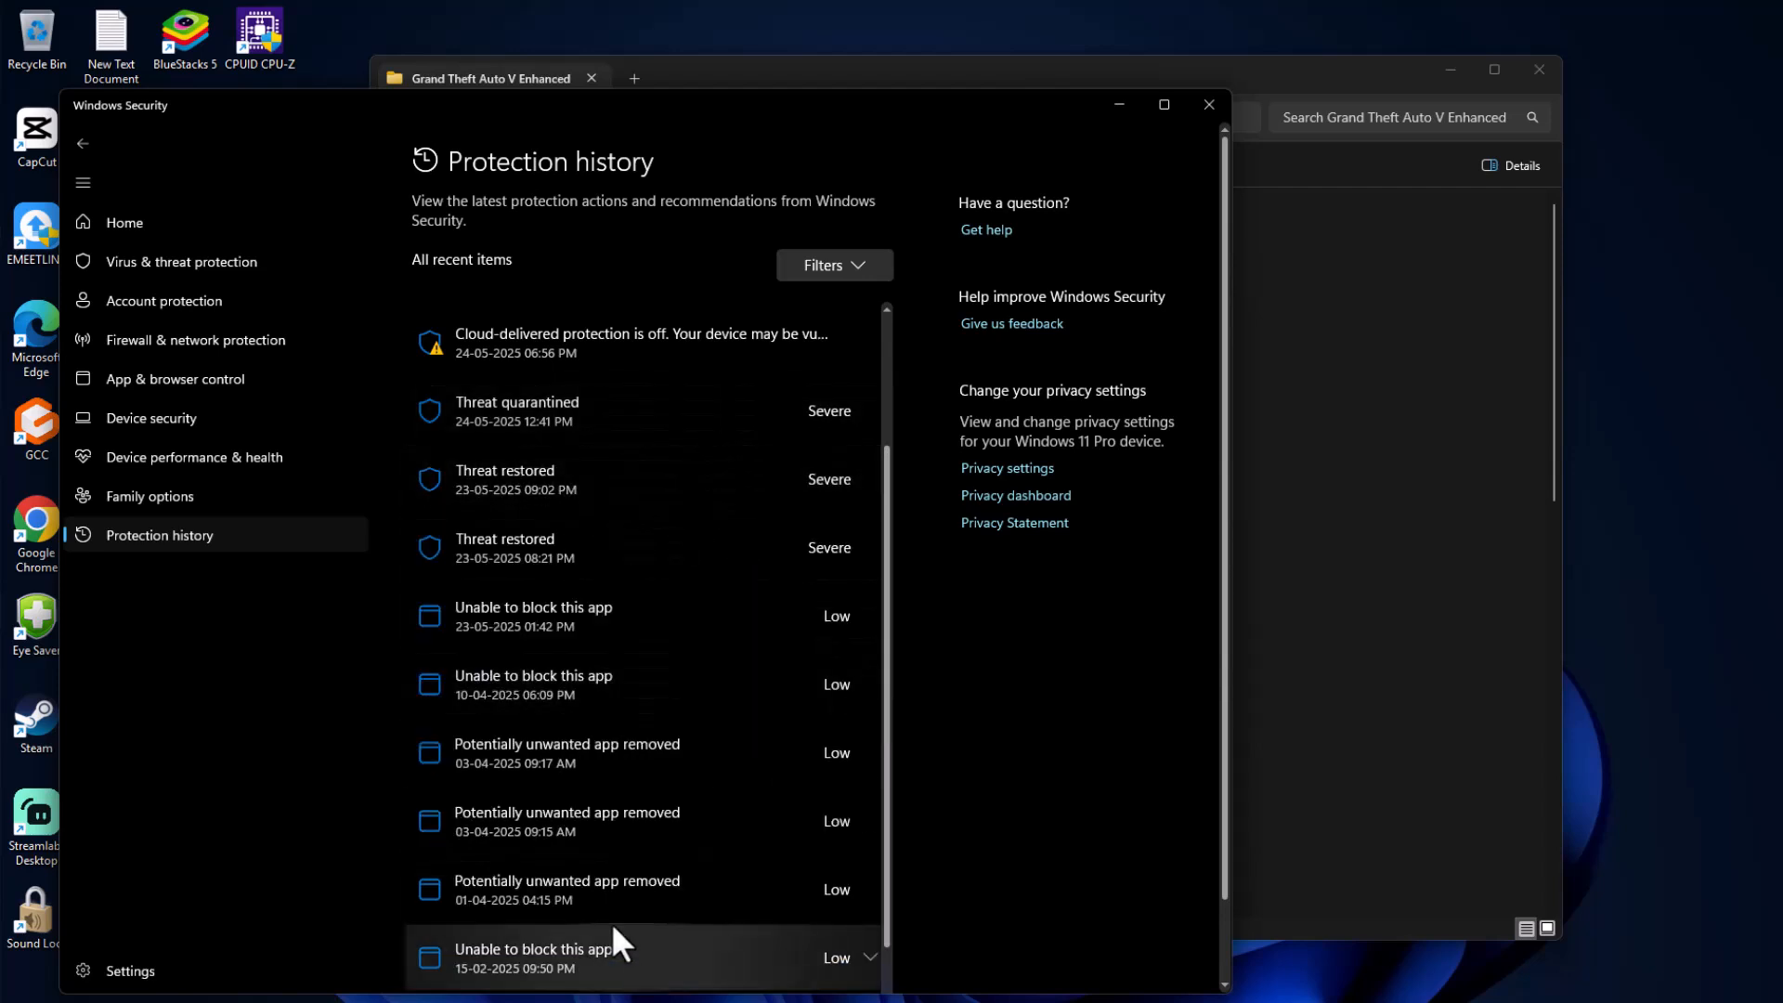
mouse_move(568, 486)
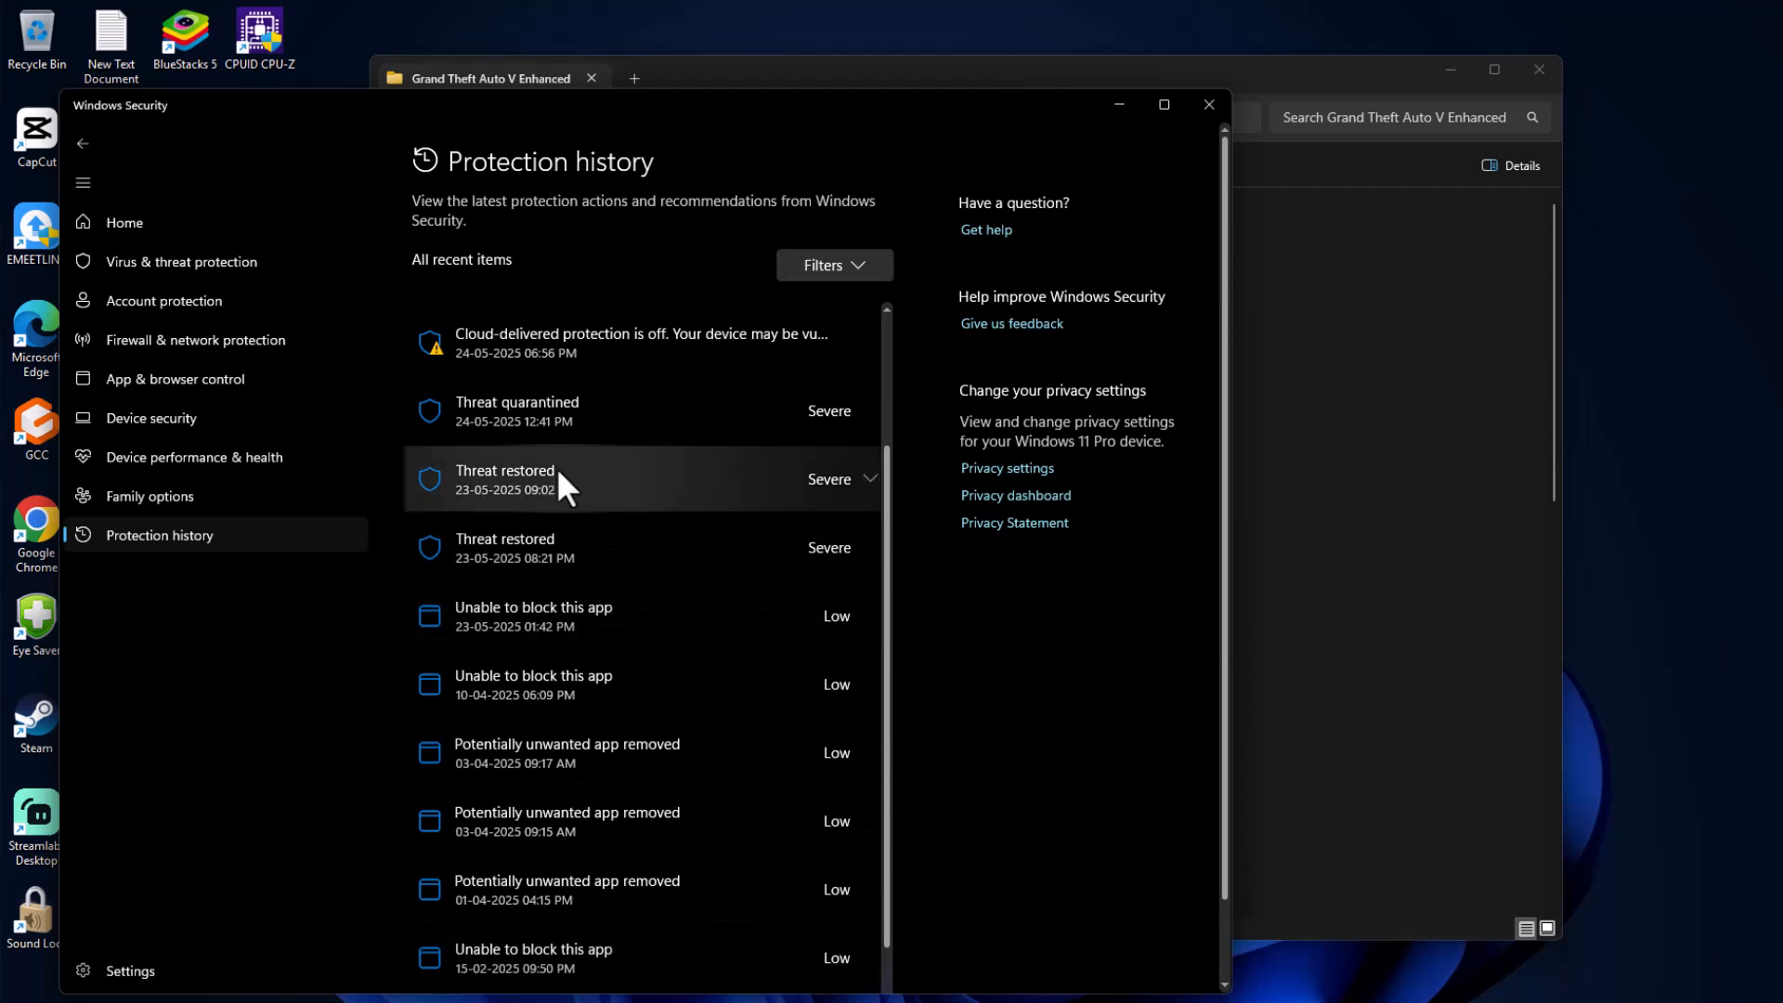
mouse_move(555, 574)
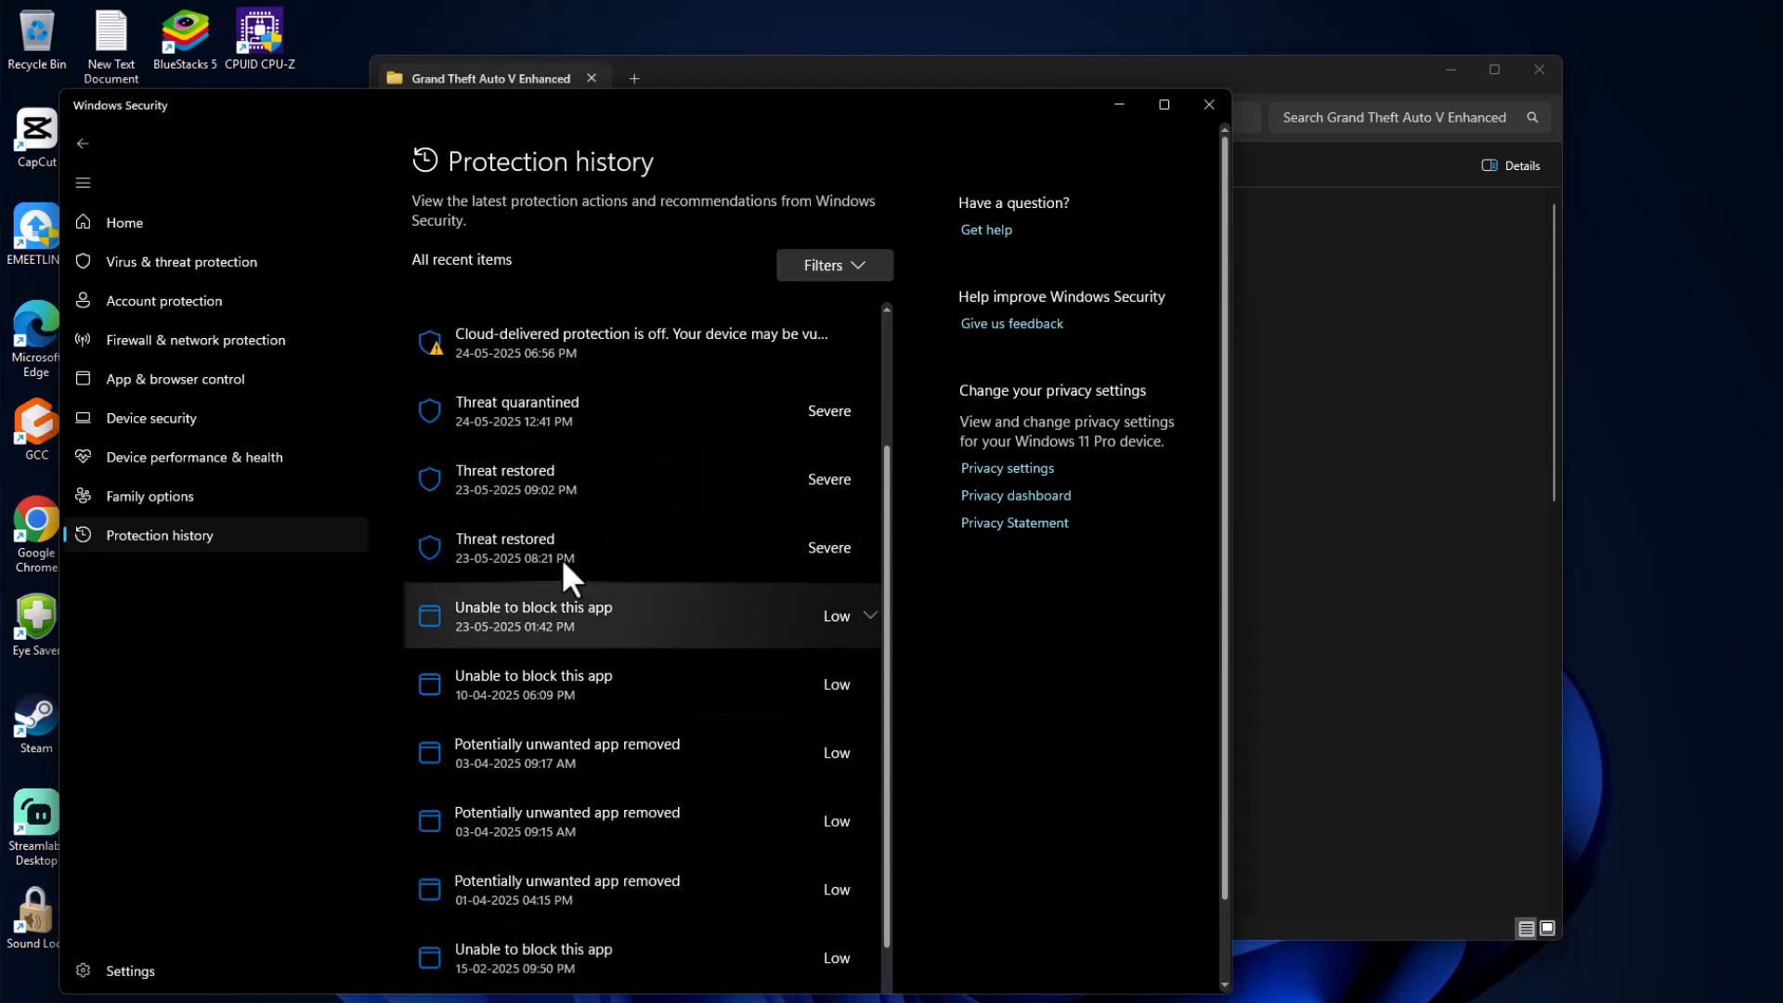
mouse_move(900, 596)
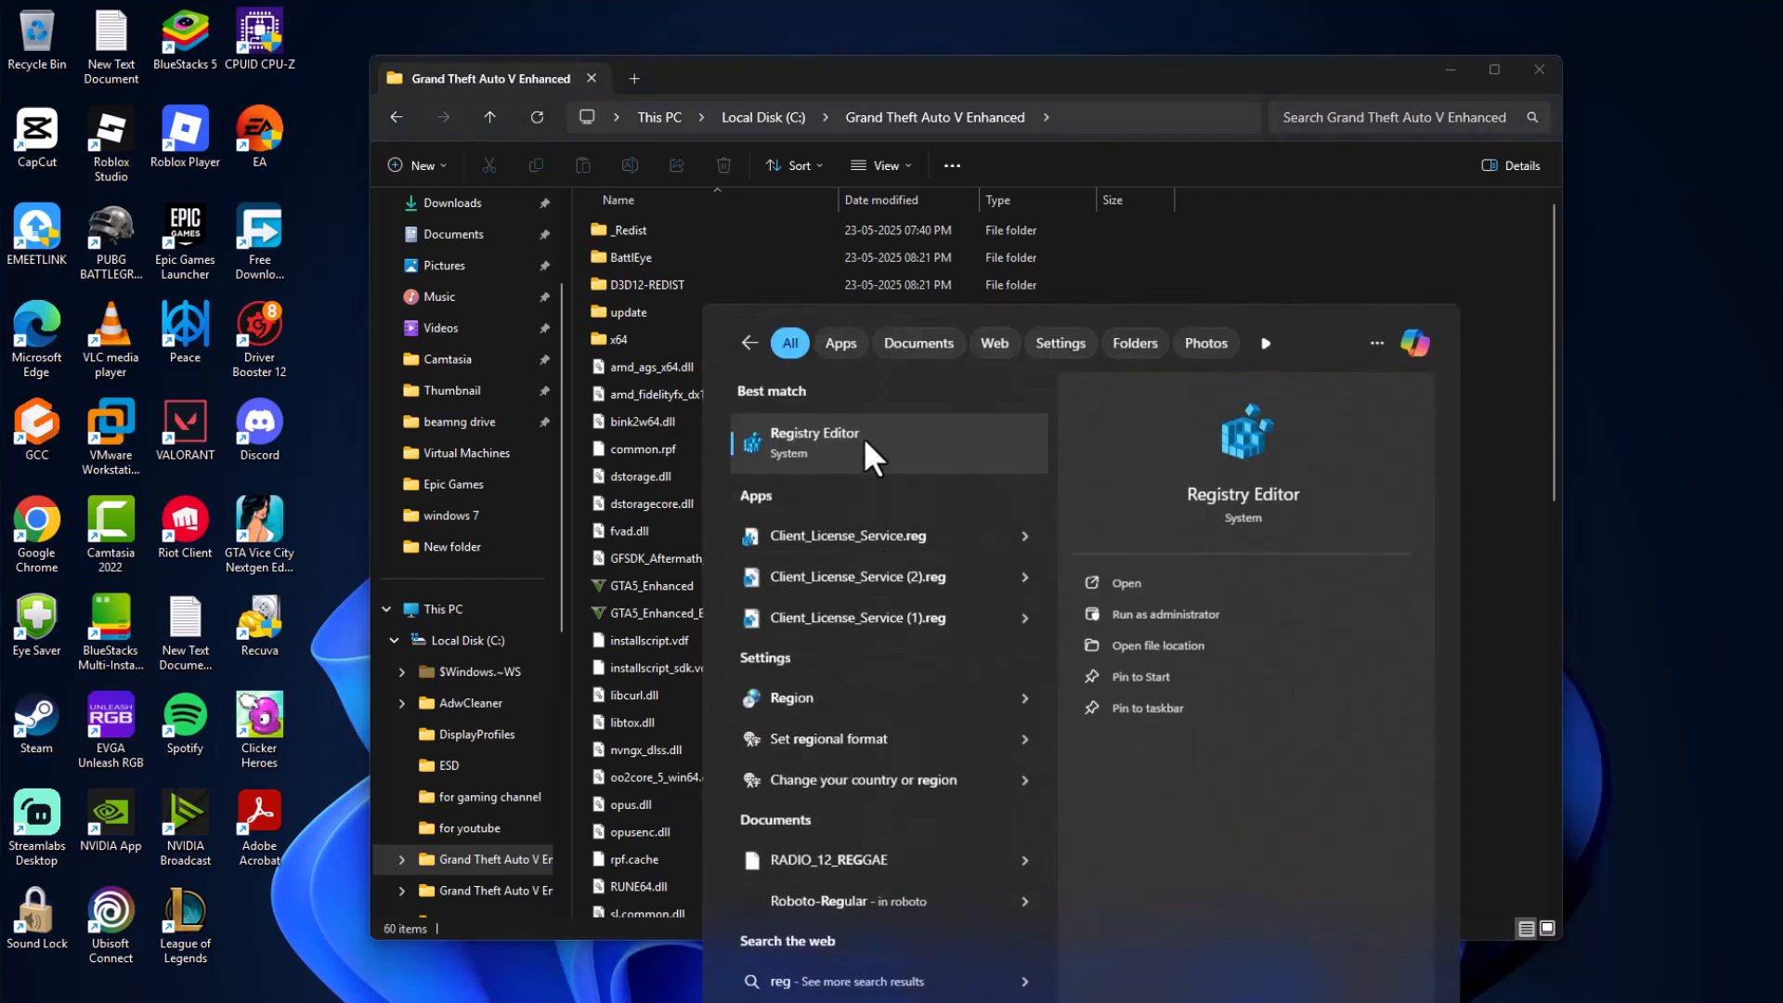
Launch Registry Editor from the Best match search result.
left_click(841, 443)
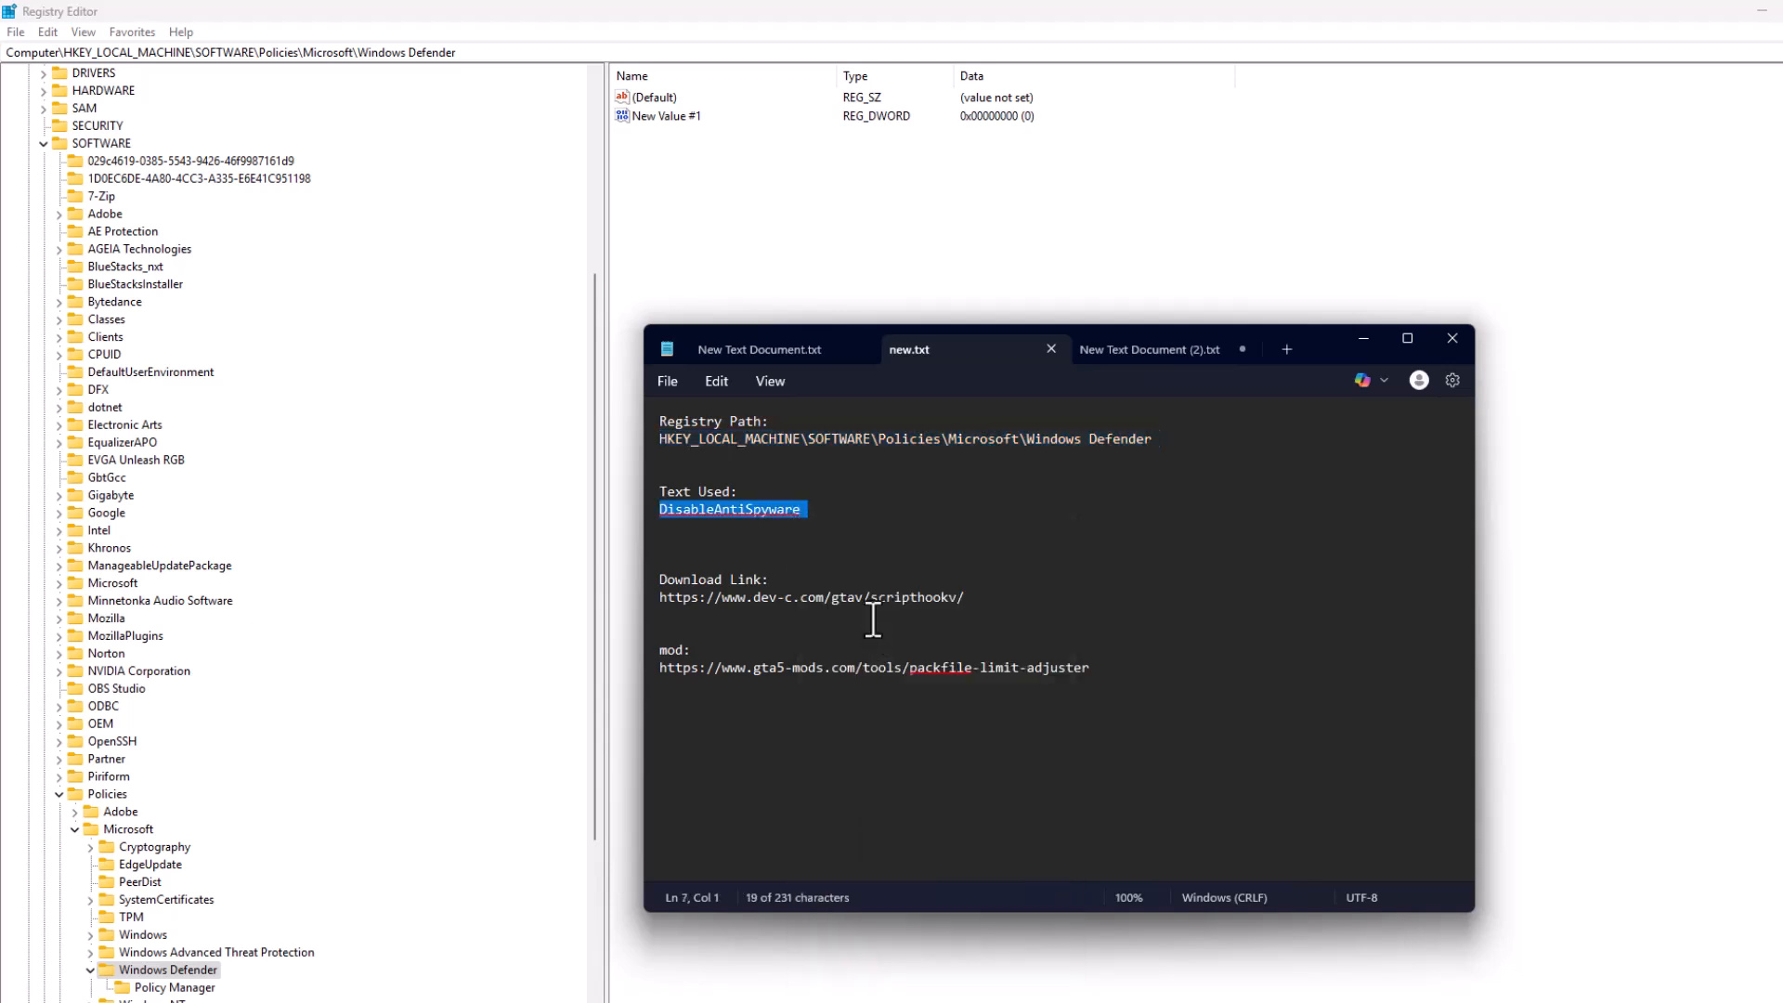
Rename the DWORD New Value #1 to DisableAntiSpyware.
right_click(667, 115)
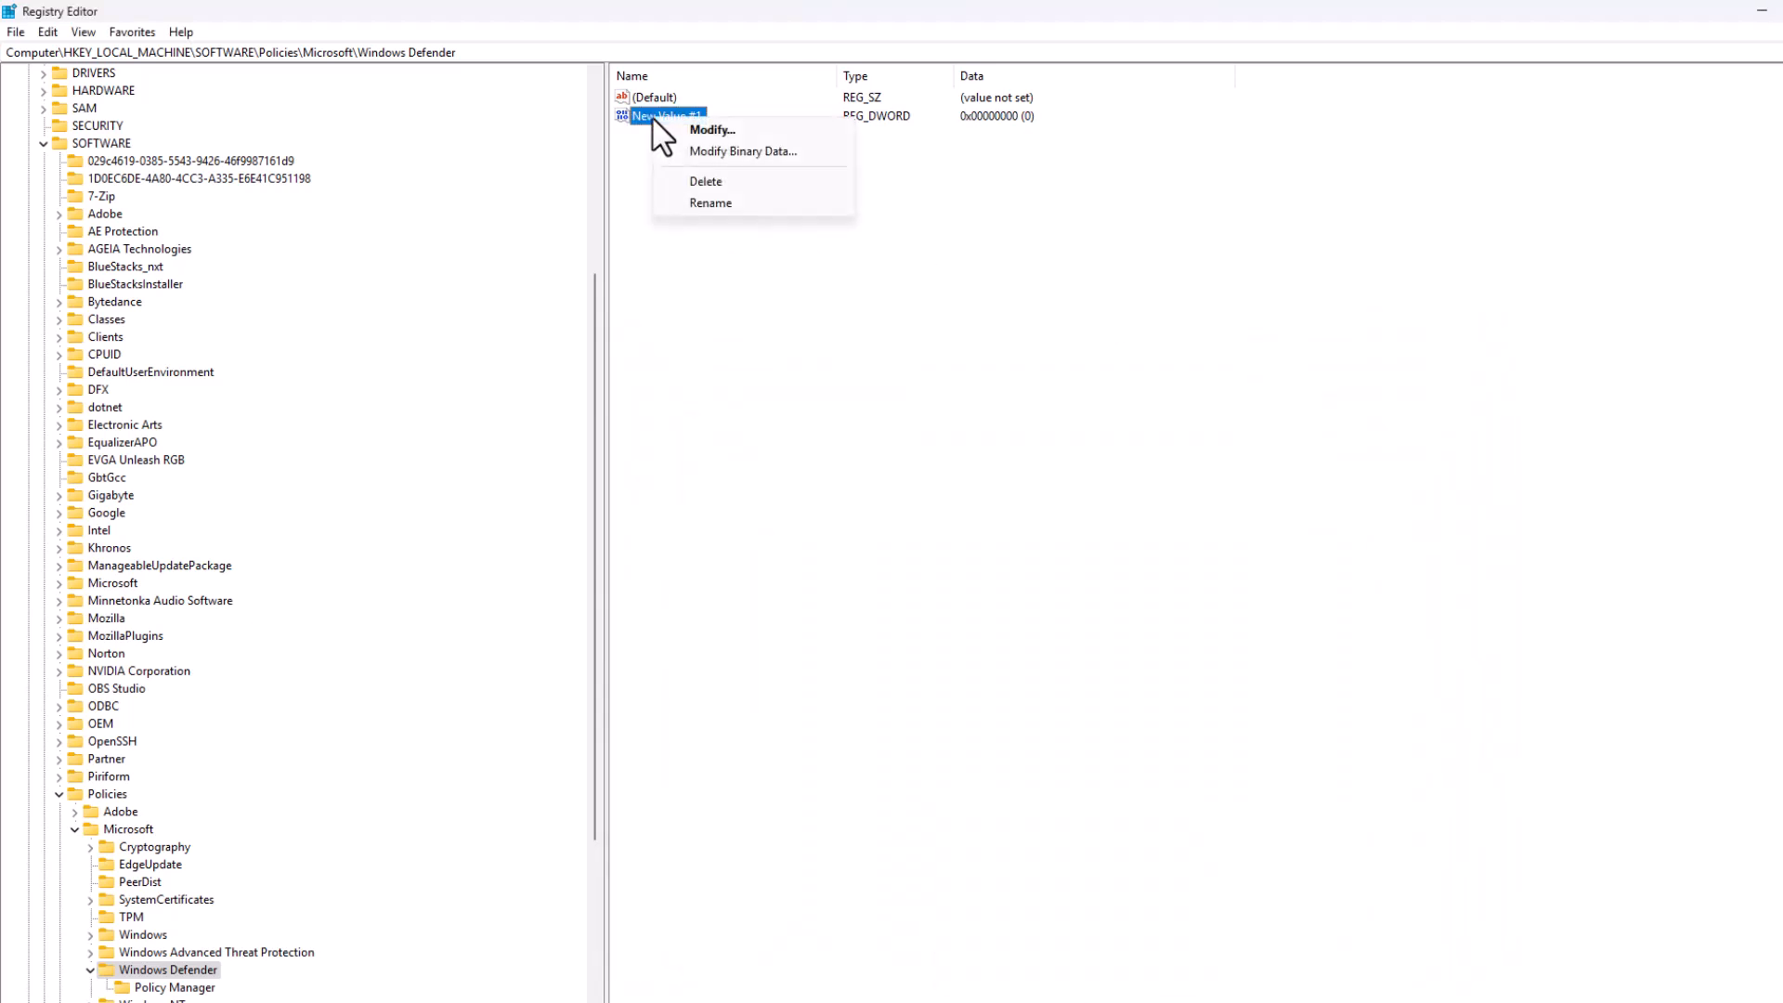
mouse_move(710, 204)
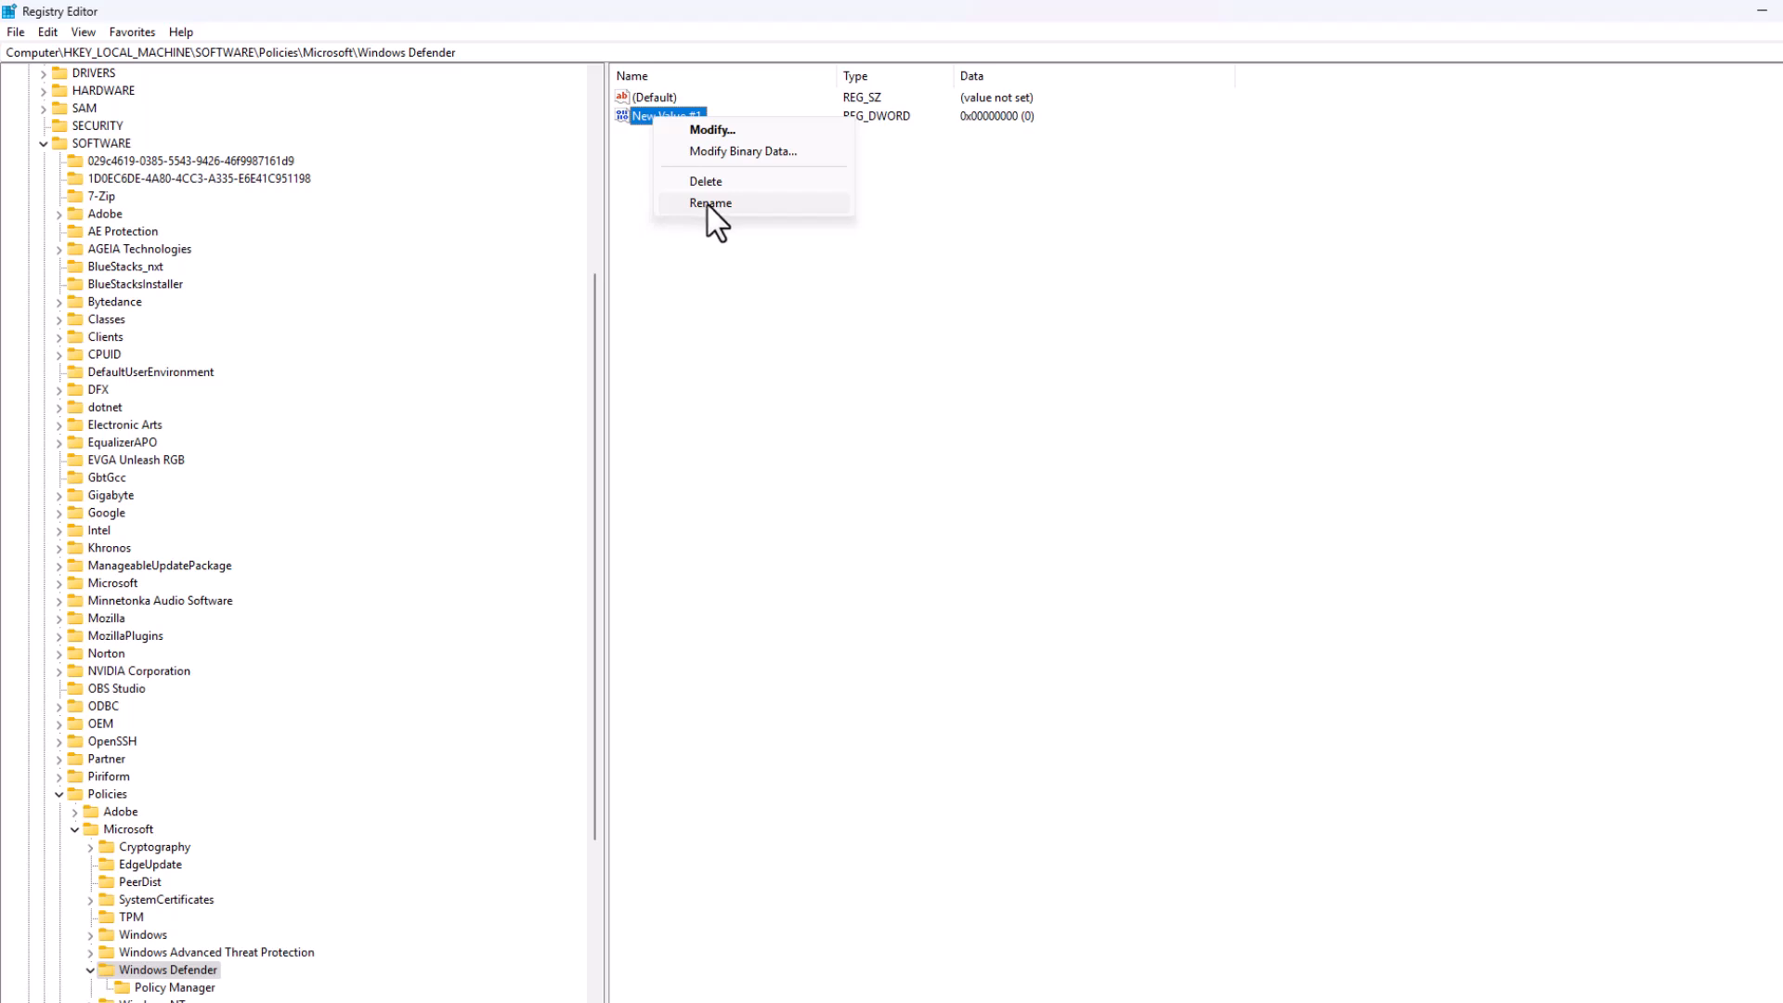
left_click(710, 202)
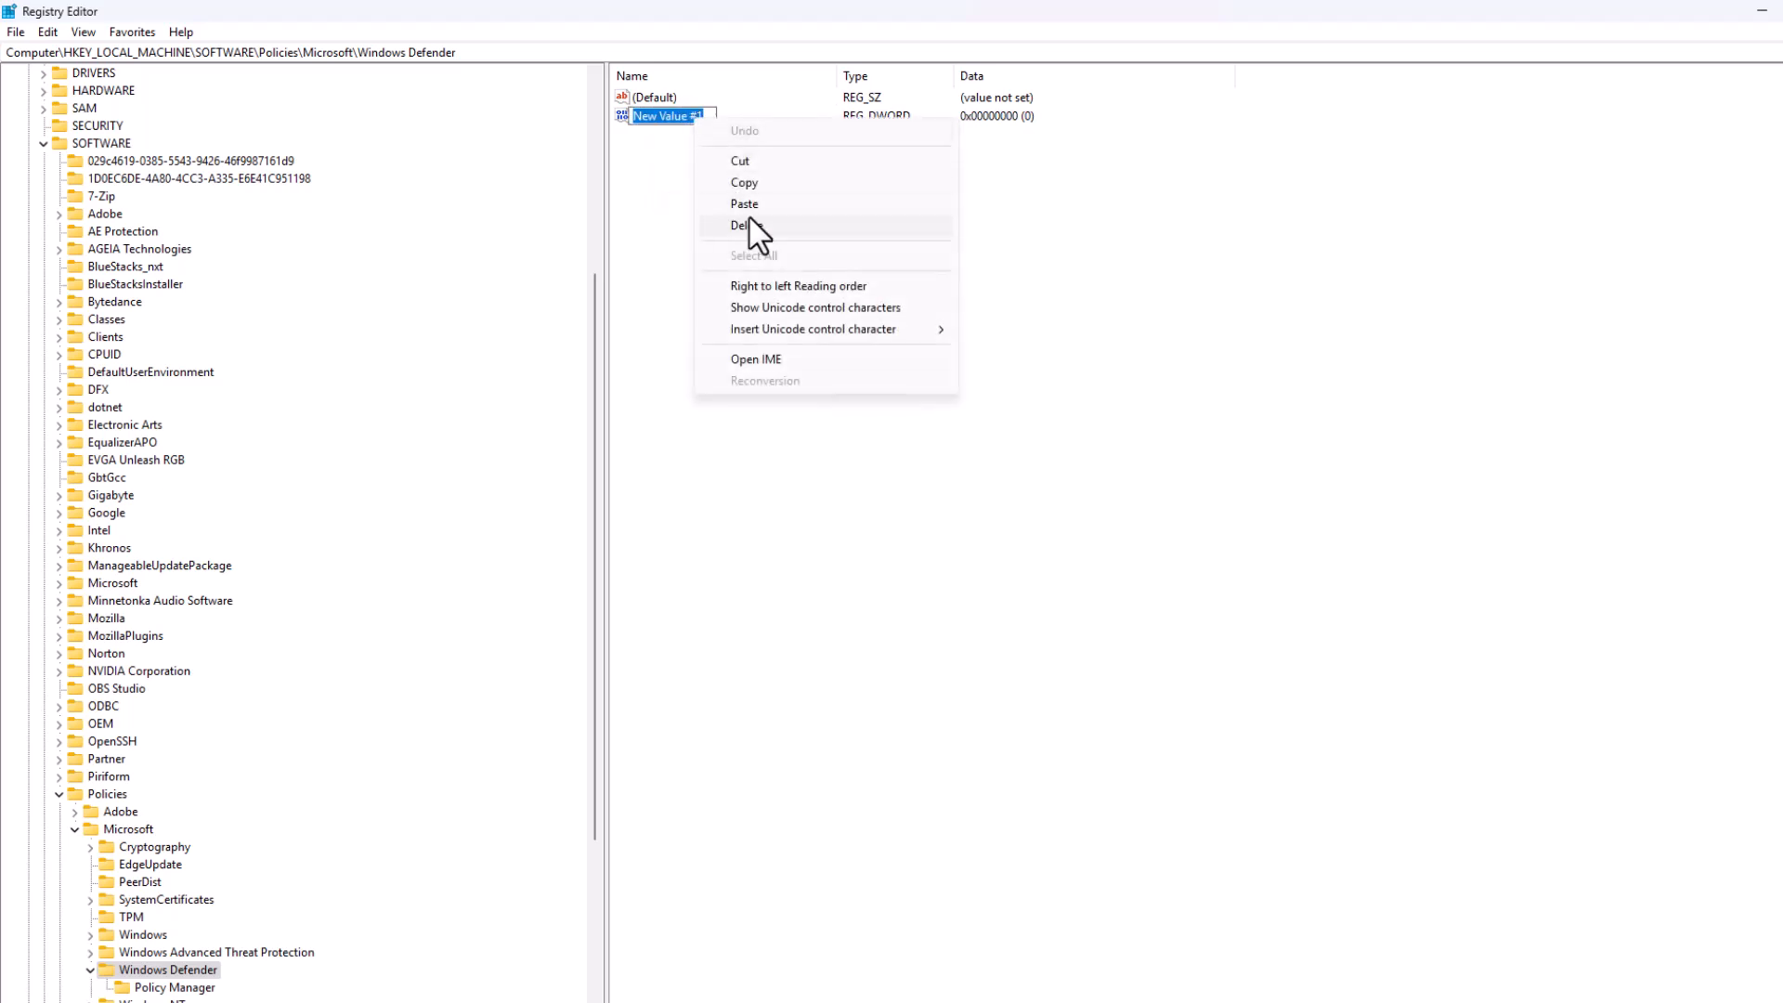
type("DisableAntiSpyware")
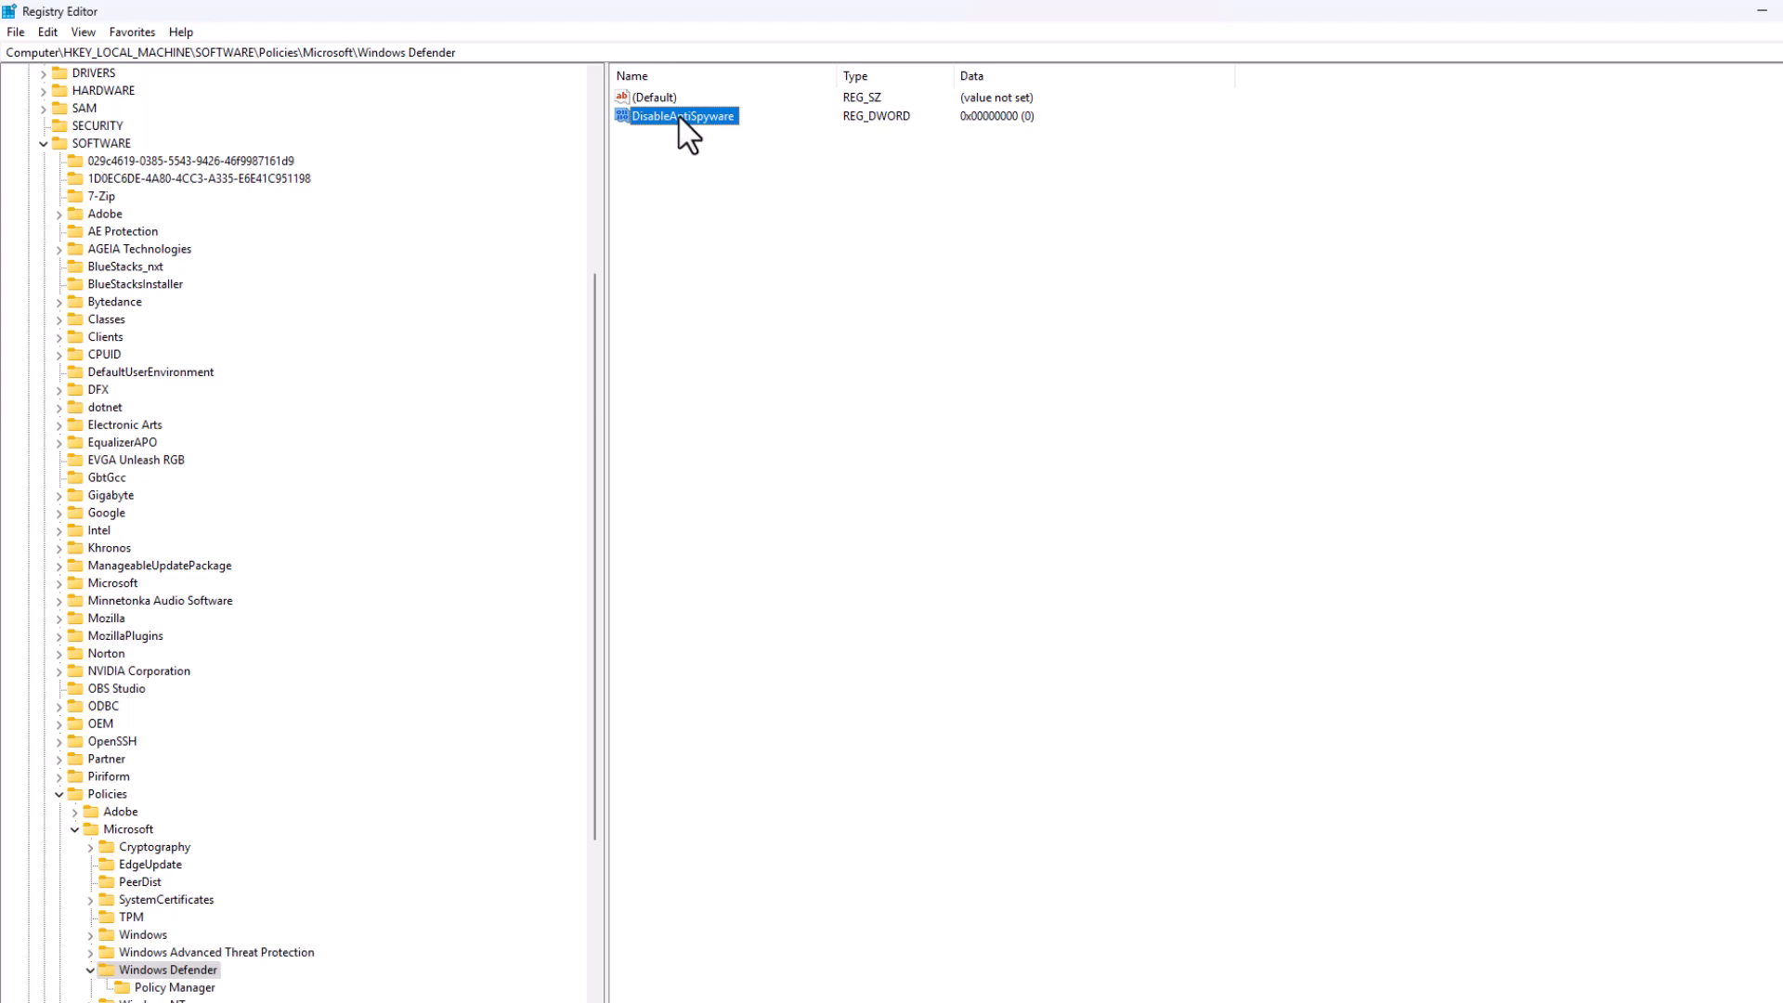
Change DisableAntiSpyware's value data from 0 to 1.
double_click(689, 116)
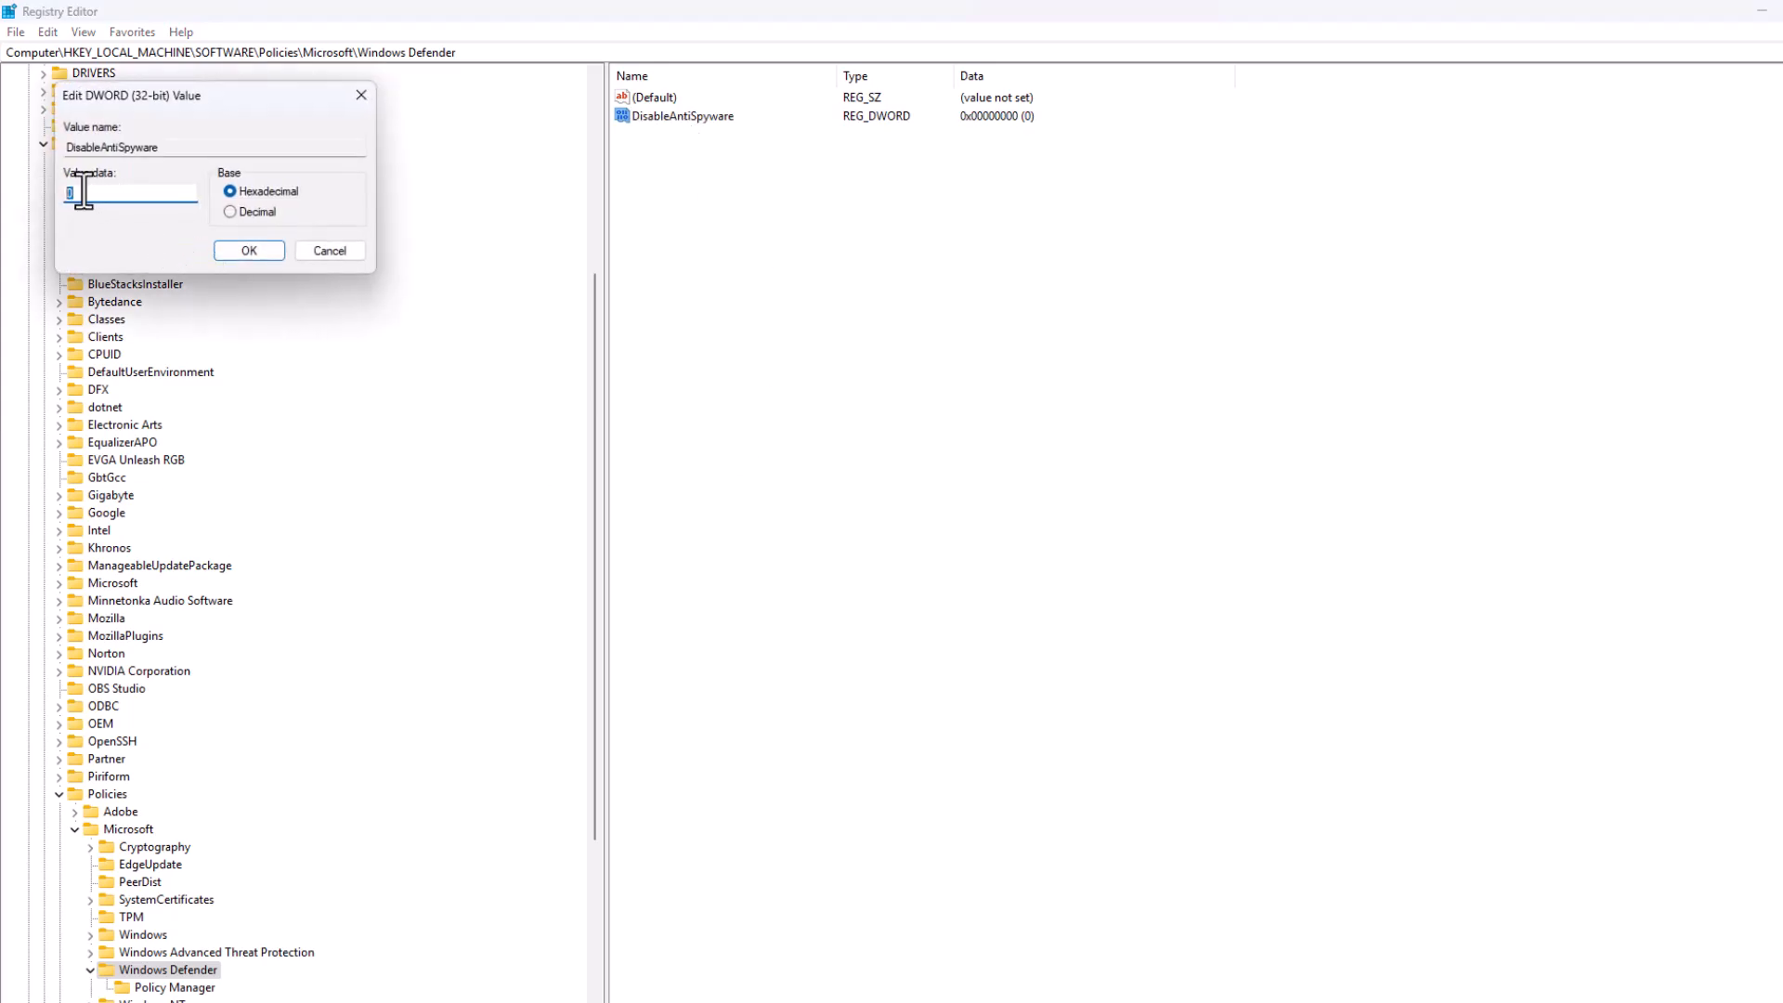
left_click(249, 251)
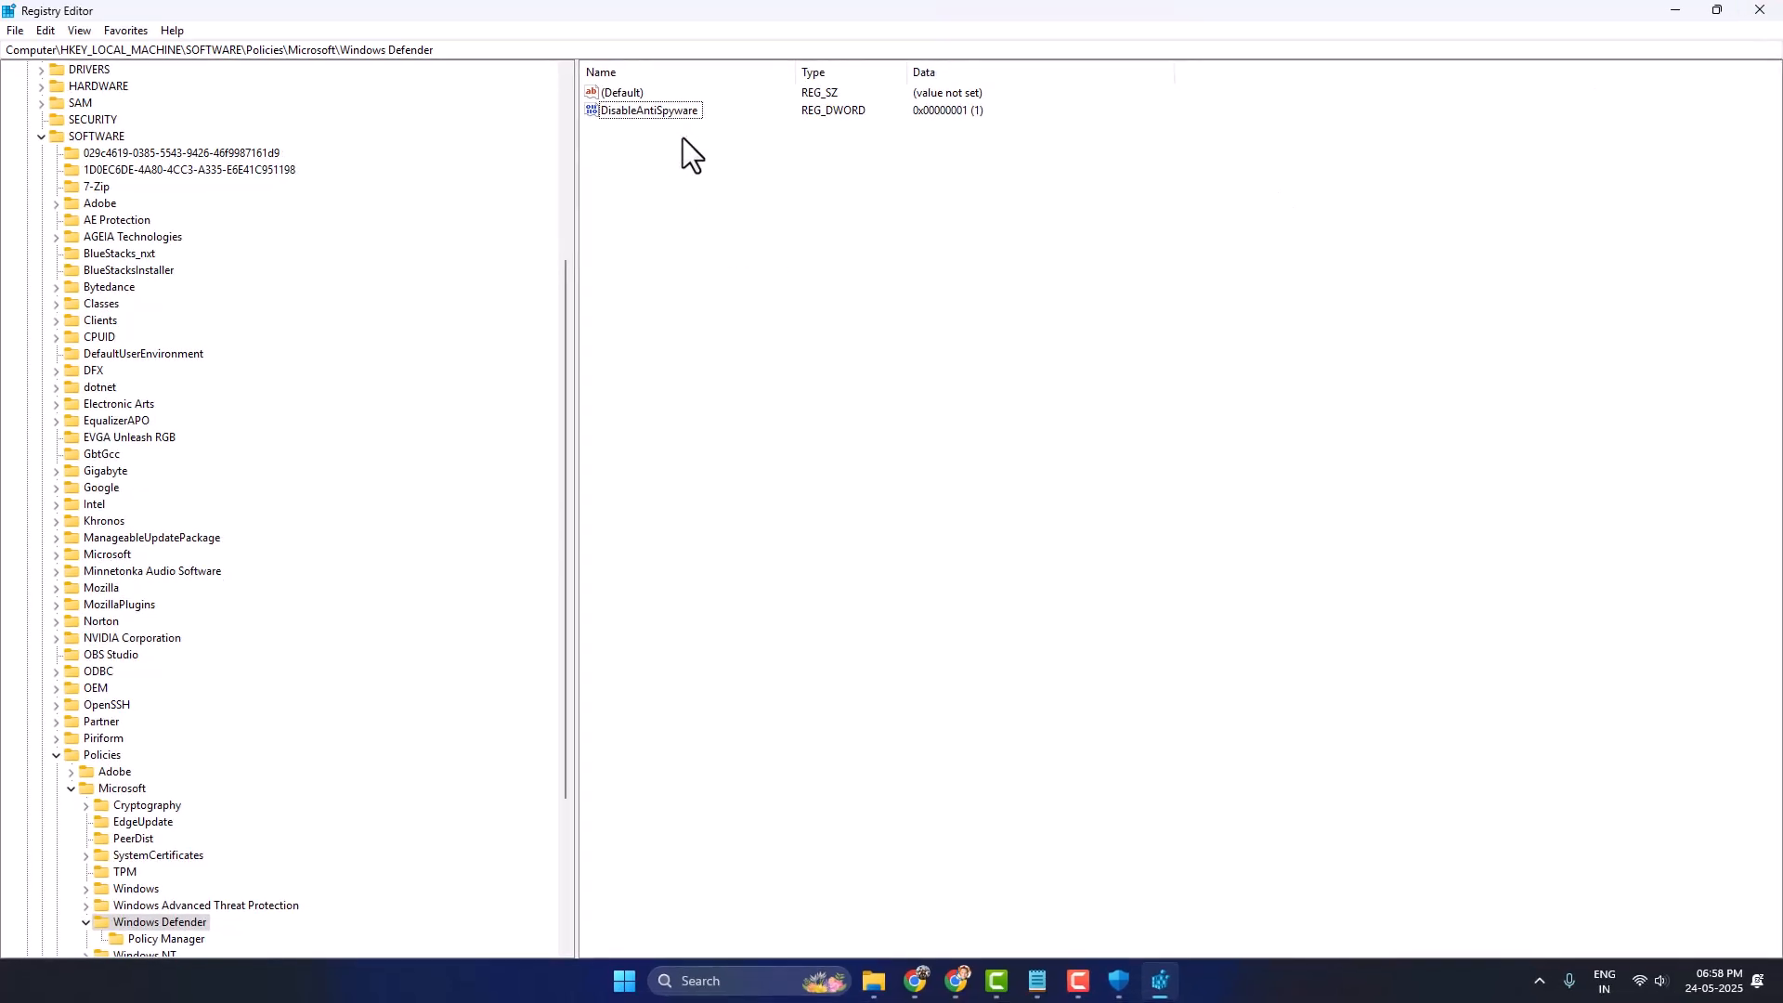
mouse_move(1178, 378)
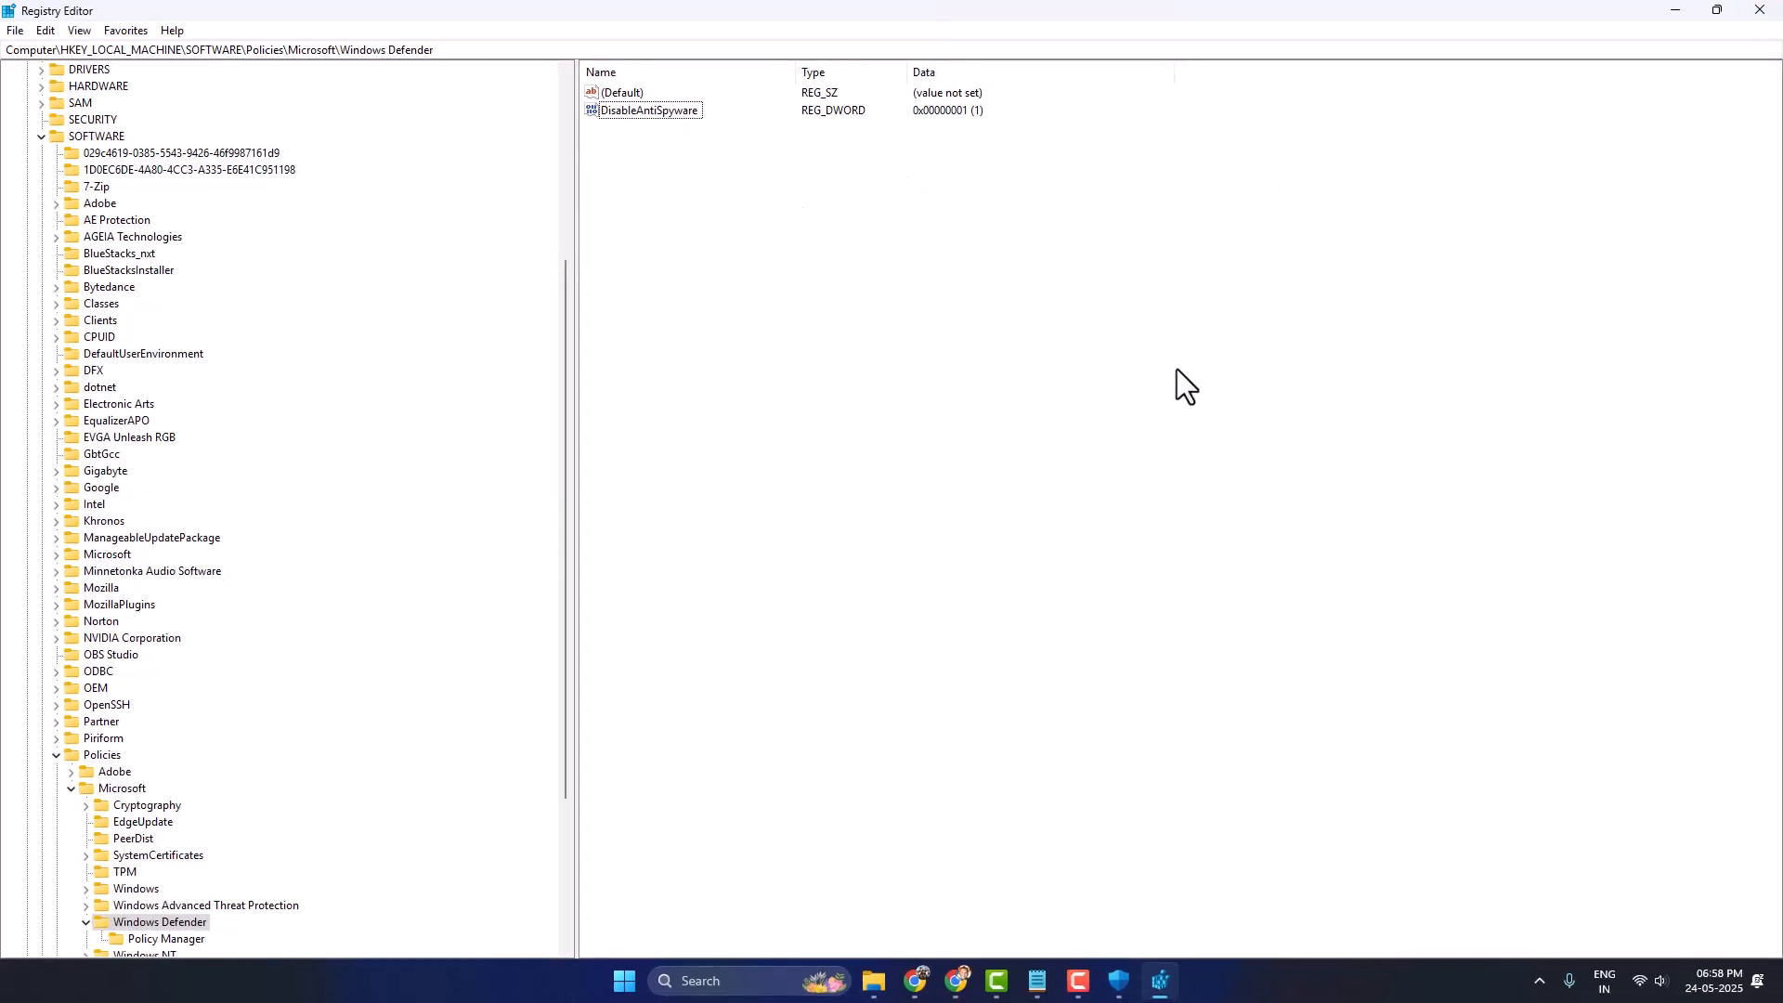